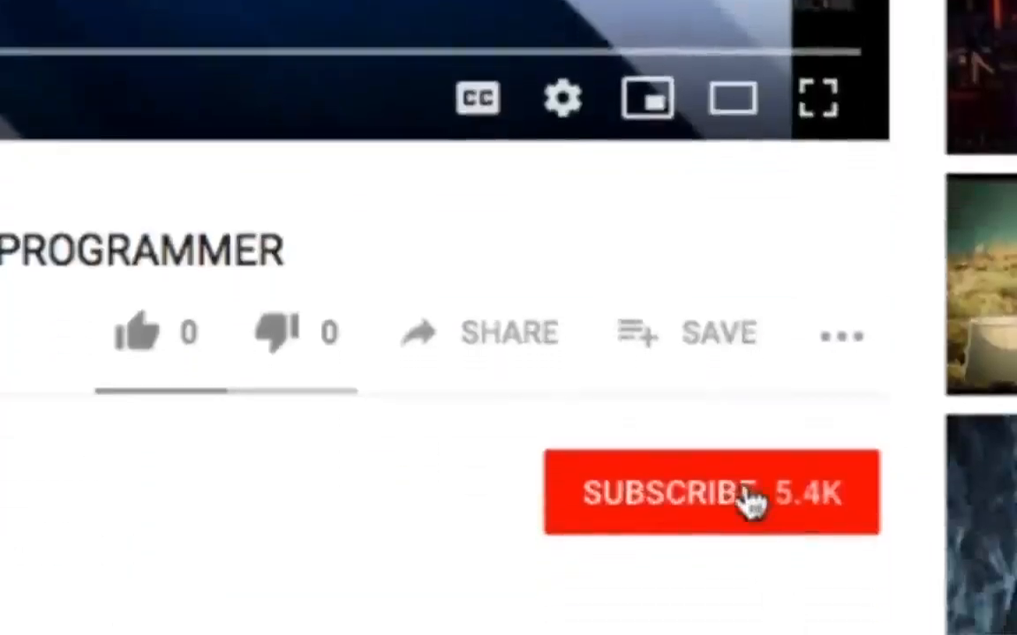
- Open PayPal's full transaction activity list from Recent activity
left_click(738, 498)
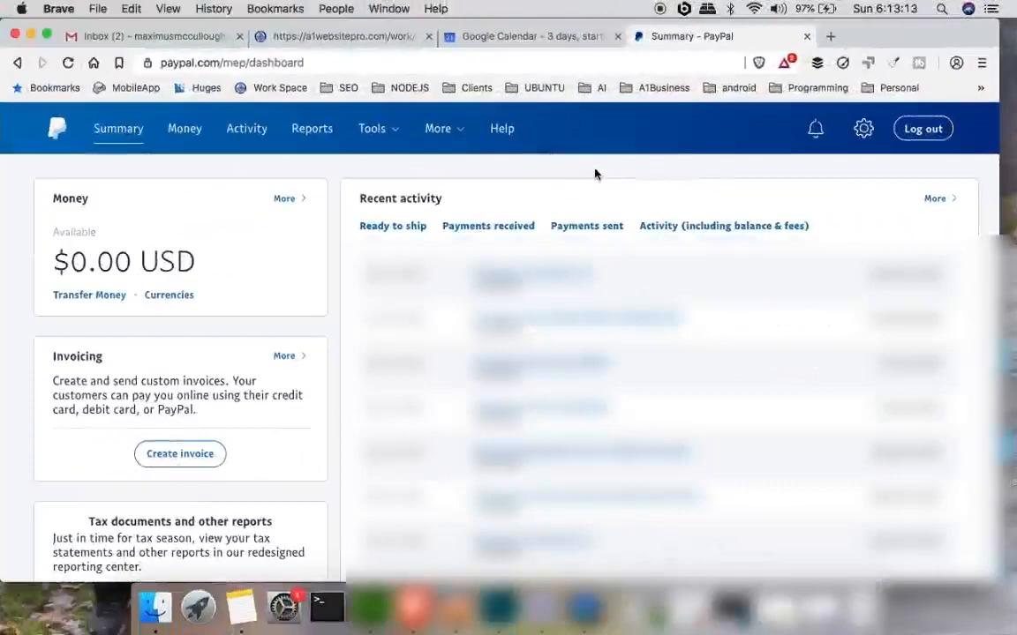
mouse_move(835, 229)
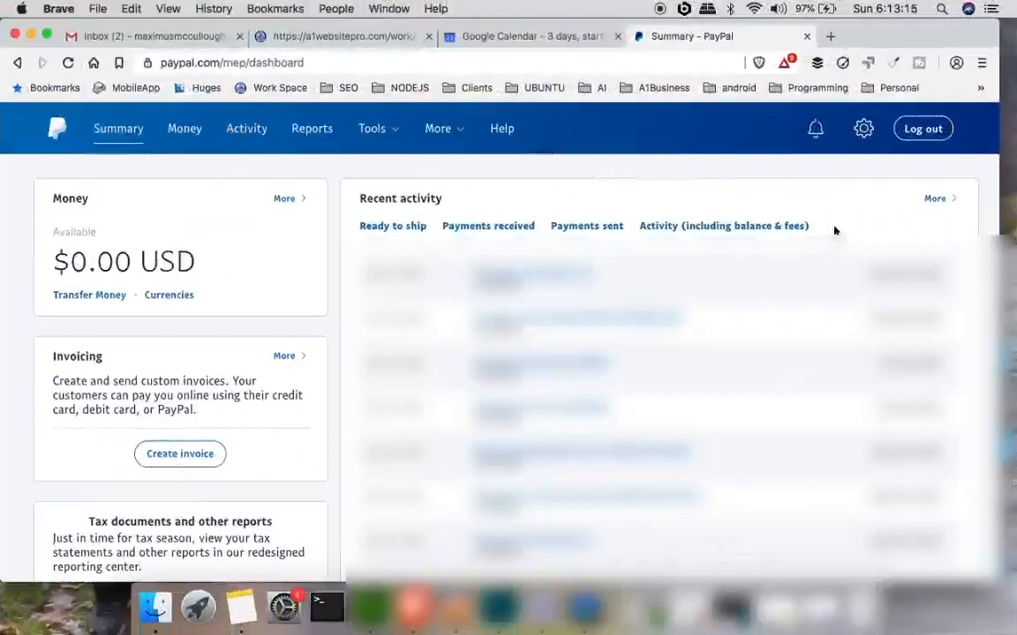
mouse_move(780, 191)
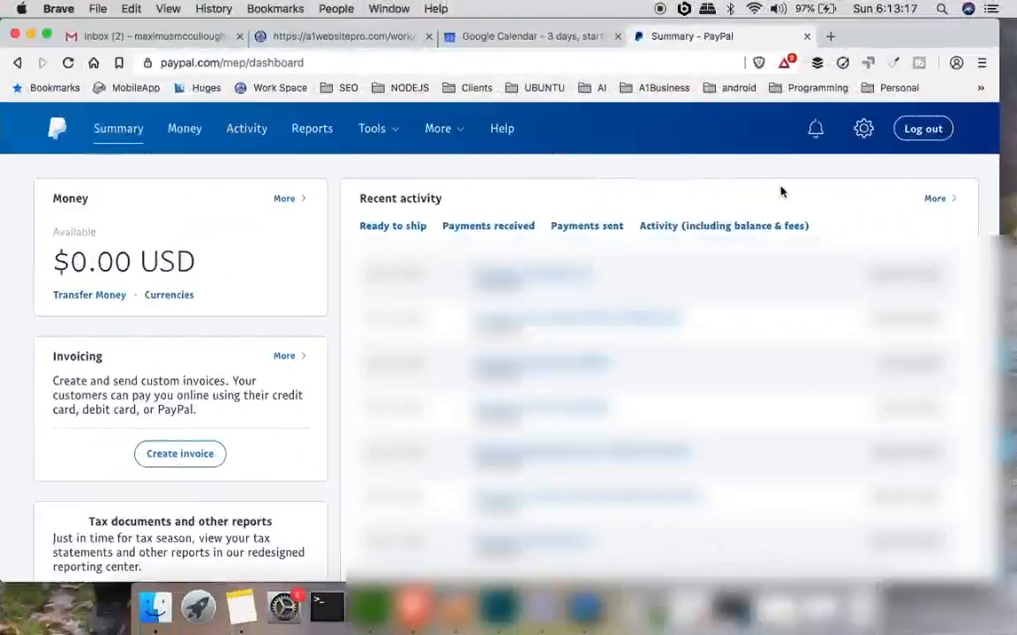
mouse_move(932, 202)
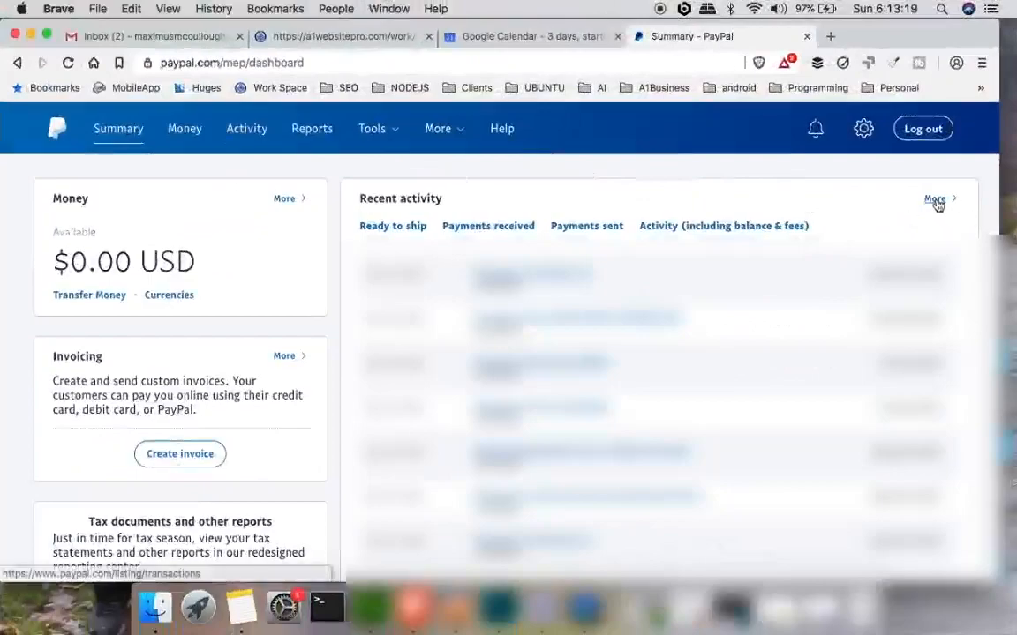
mouse_move(812, 226)
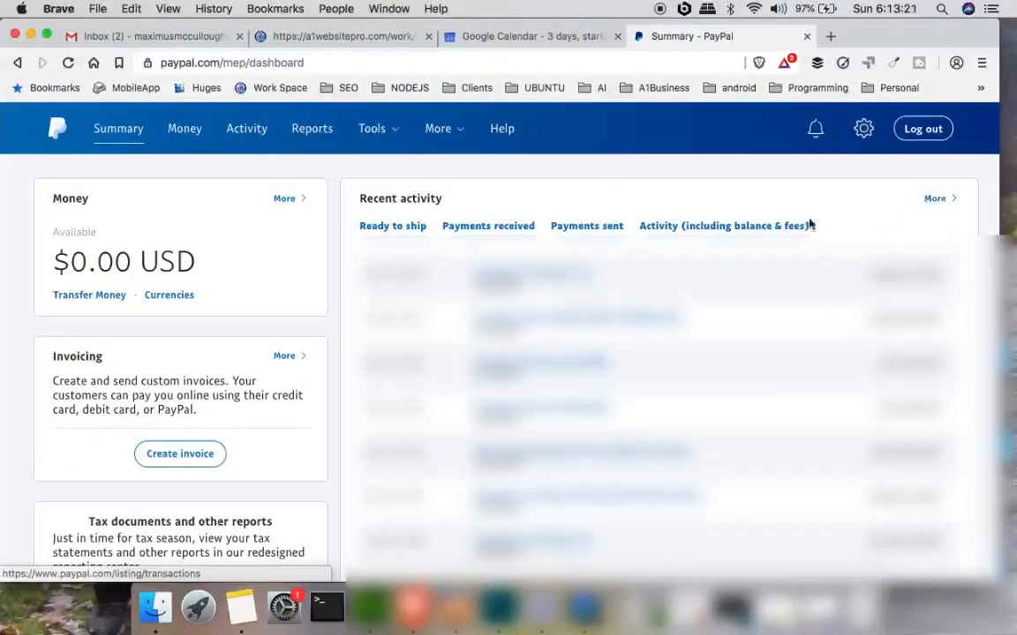
mouse_move(110, 136)
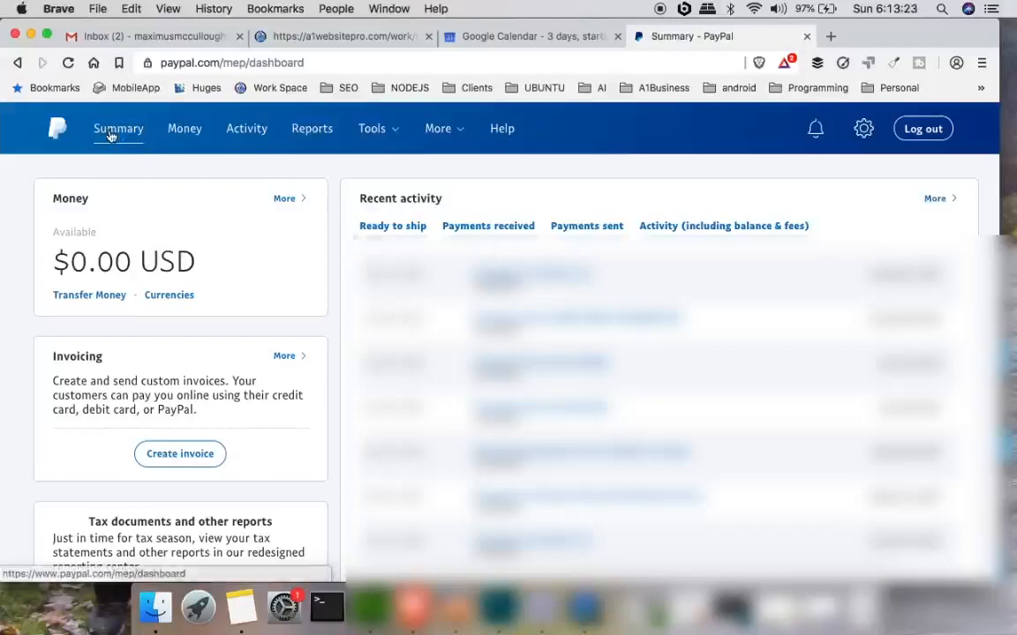
left_click(116, 128)
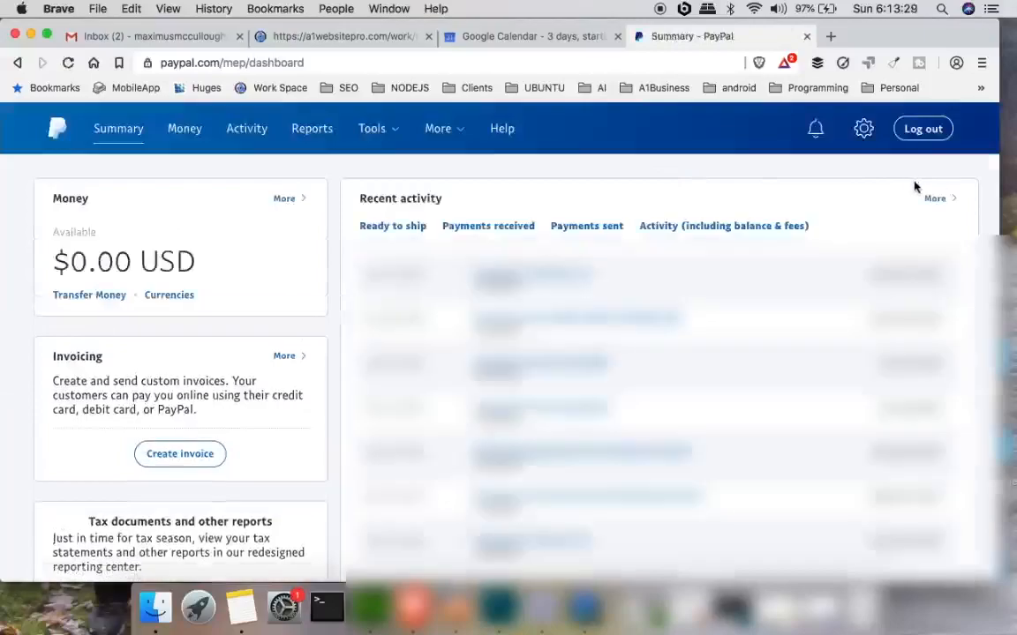
mouse_move(934, 201)
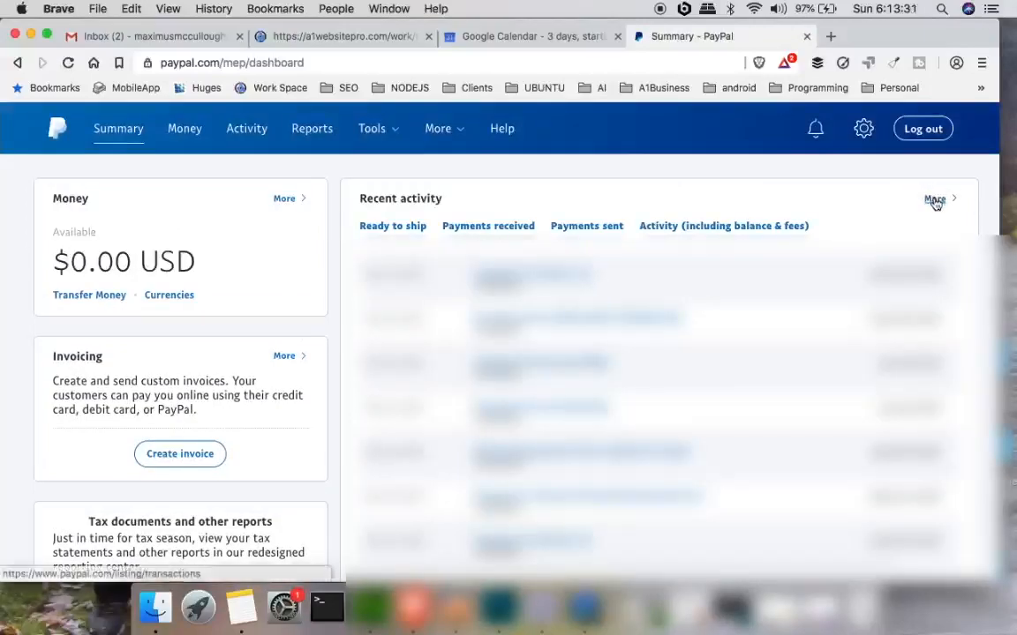
left_click(933, 198)
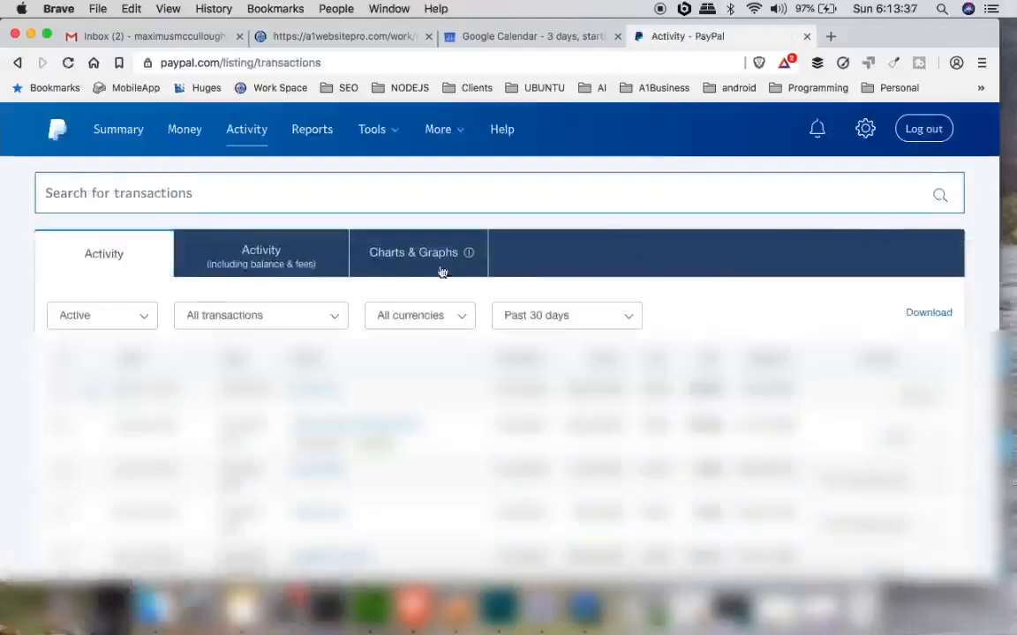
scroll("down", 3)
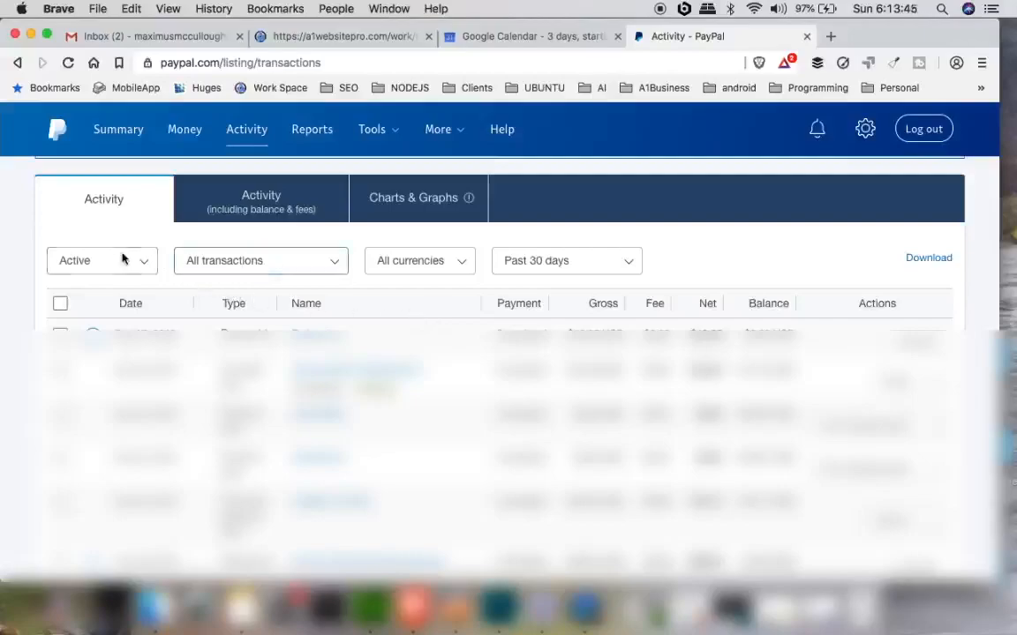
- Filter the activity to All statuses and the Past 90 days
left_click(103, 259)
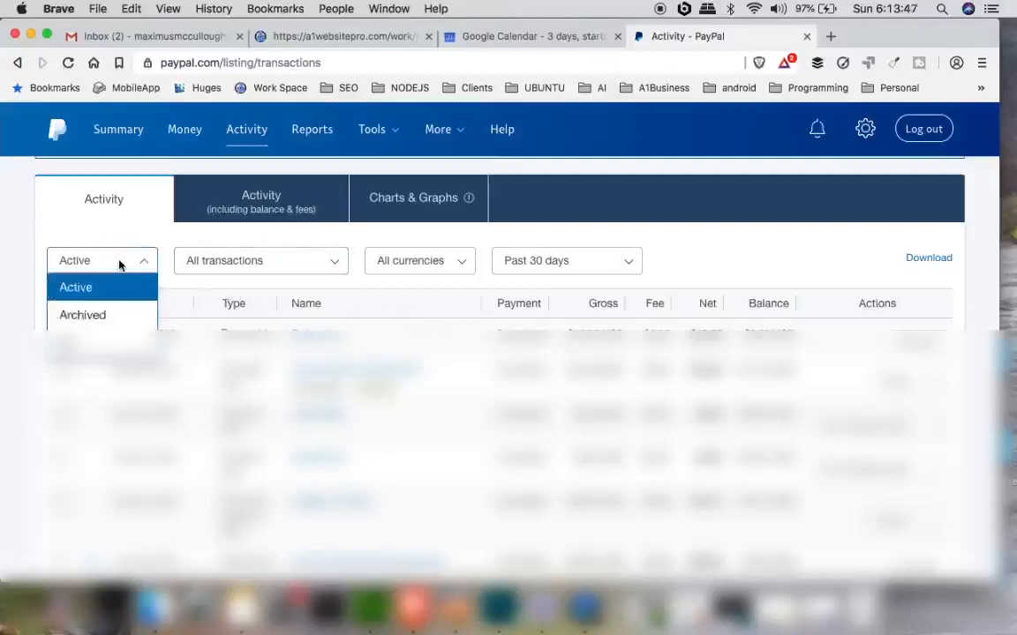
mouse_move(91, 318)
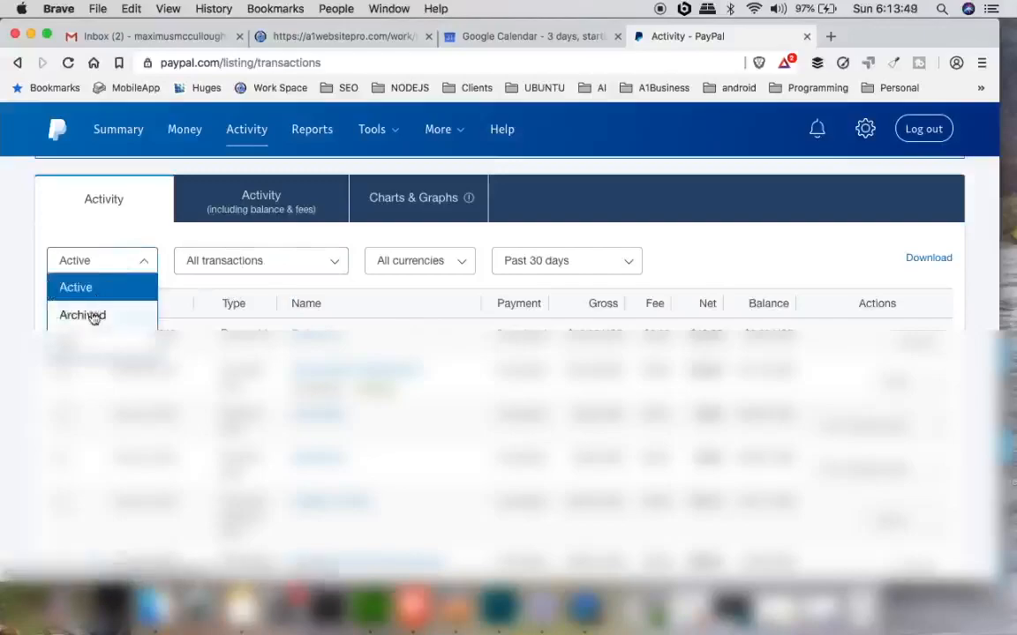
left_click(81, 314)
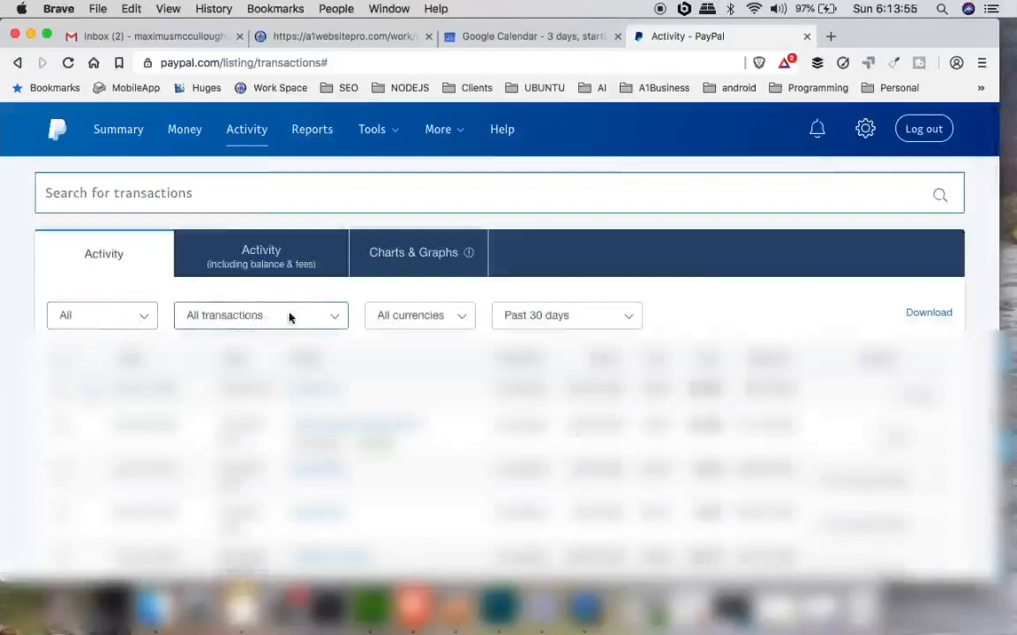
mouse_move(295, 320)
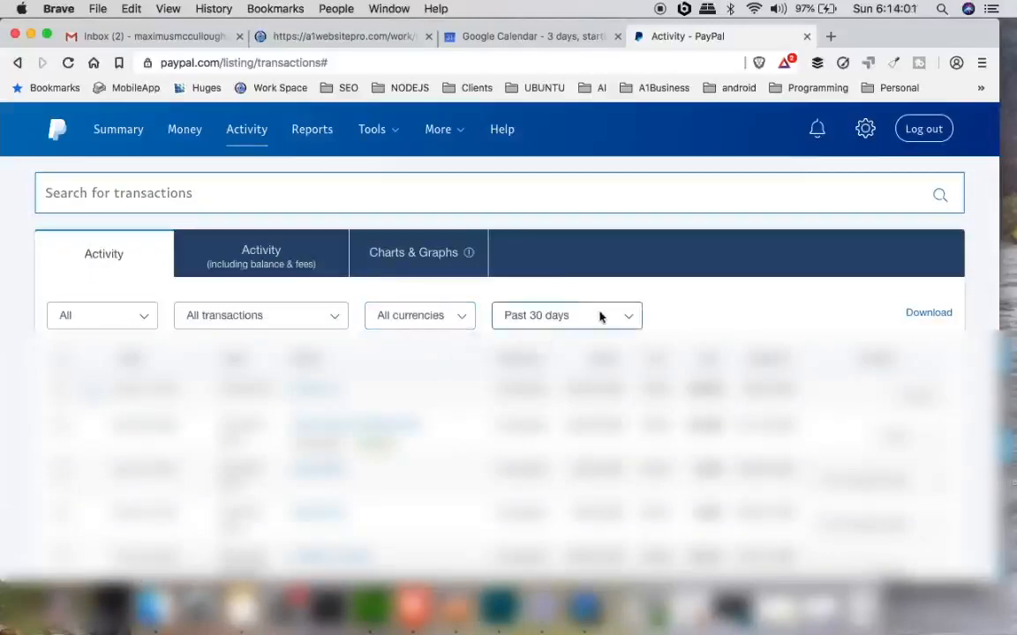
left_click(565, 314)
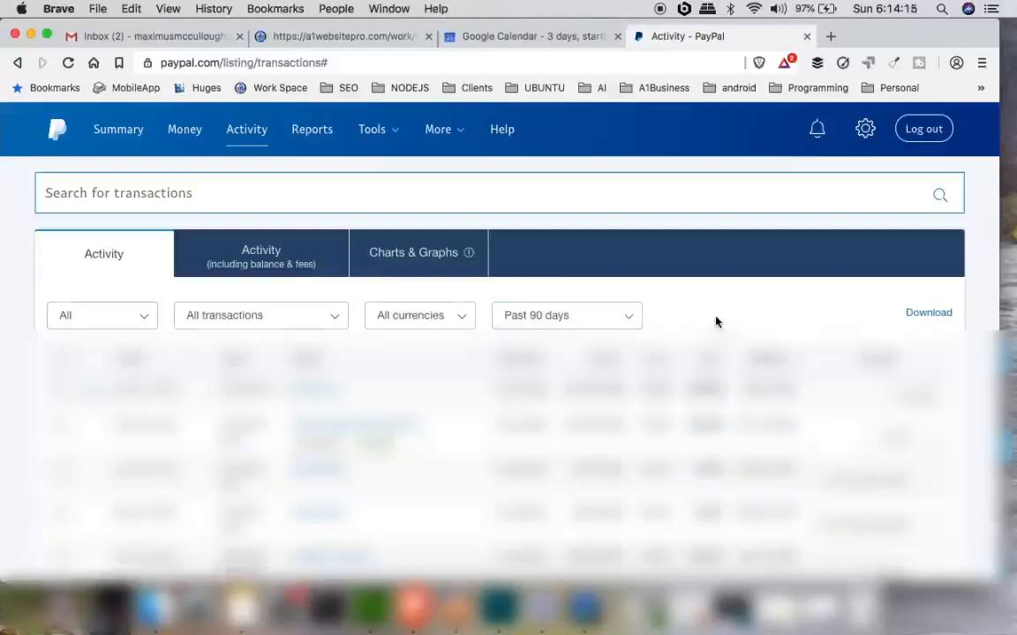
mouse_move(928, 316)
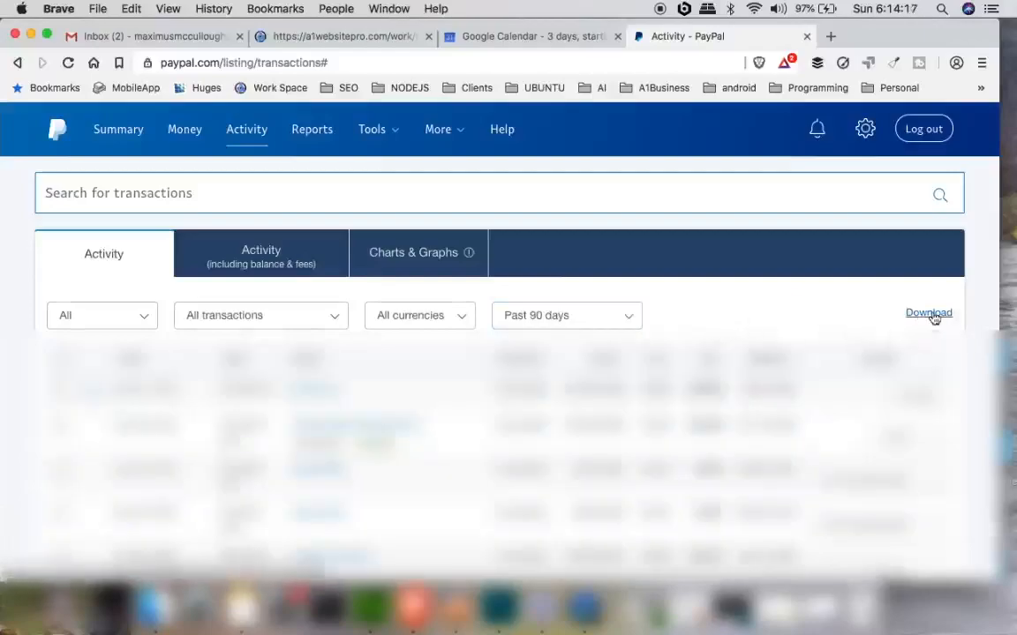
- Request an activity report of All transactions, Past 6 months, in CSV format
left_click(929, 312)
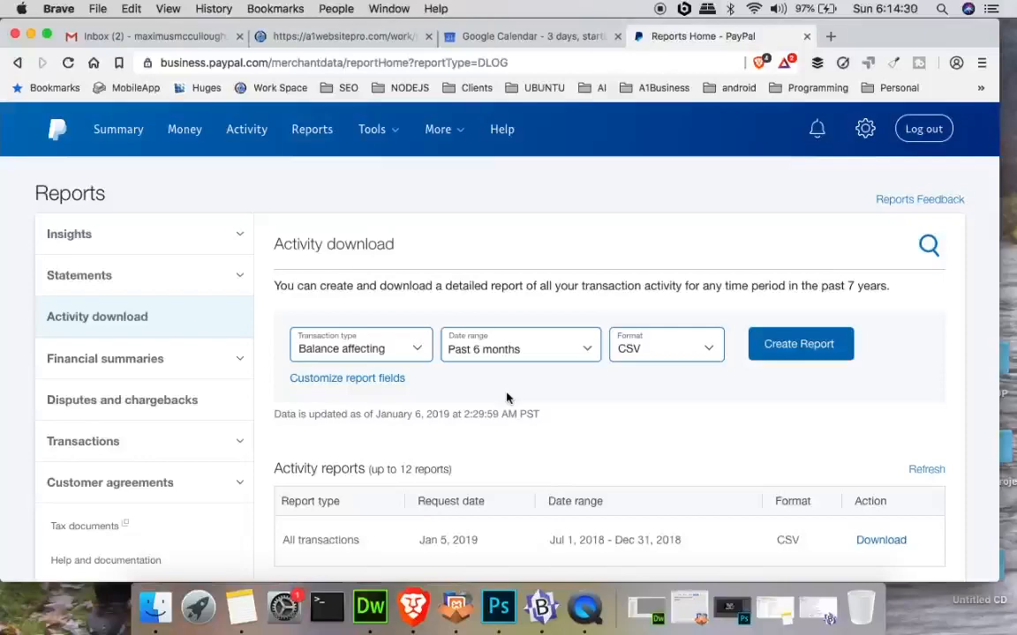
mouse_move(417, 346)
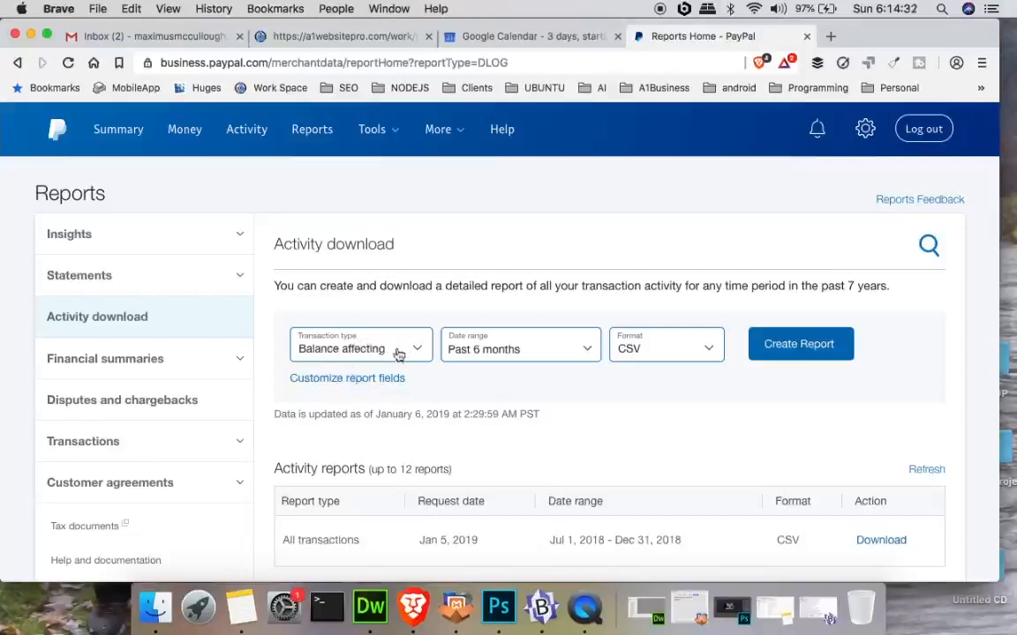
left_click(360, 344)
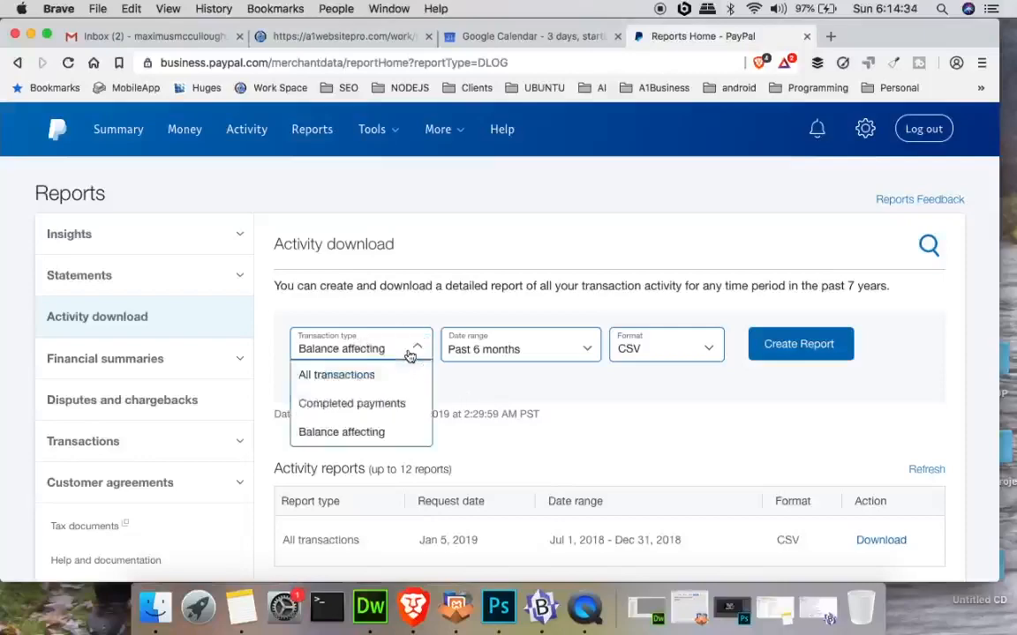
left_click(335, 374)
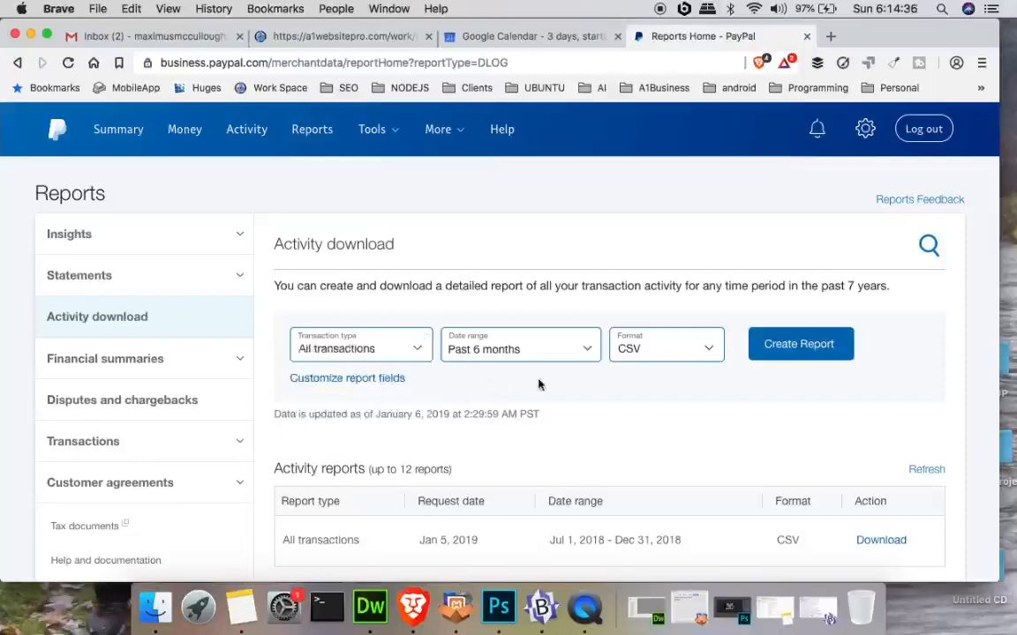
mouse_move(570, 349)
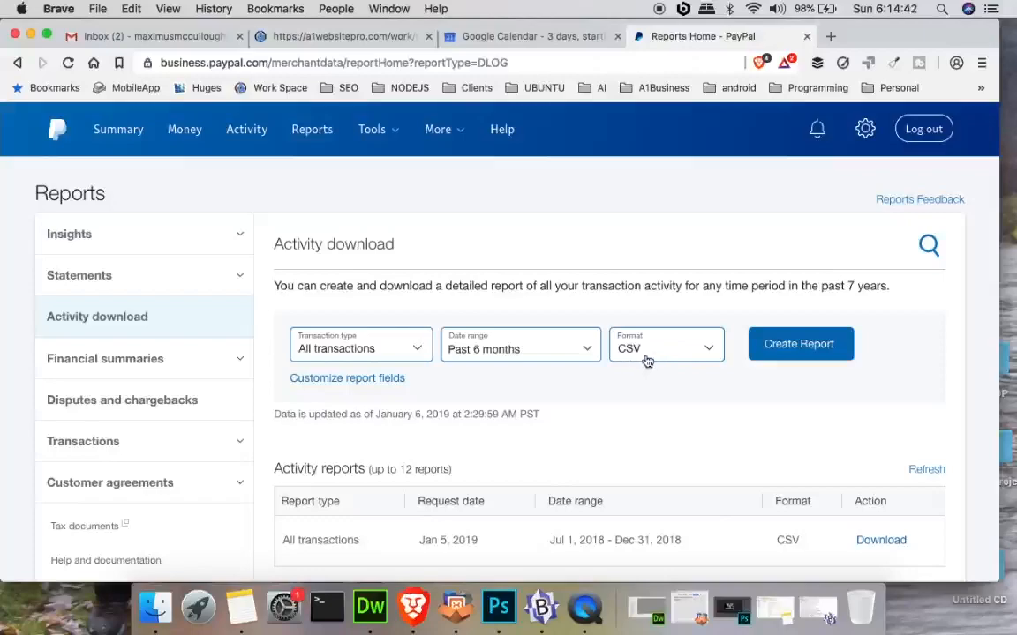
mouse_move(653, 359)
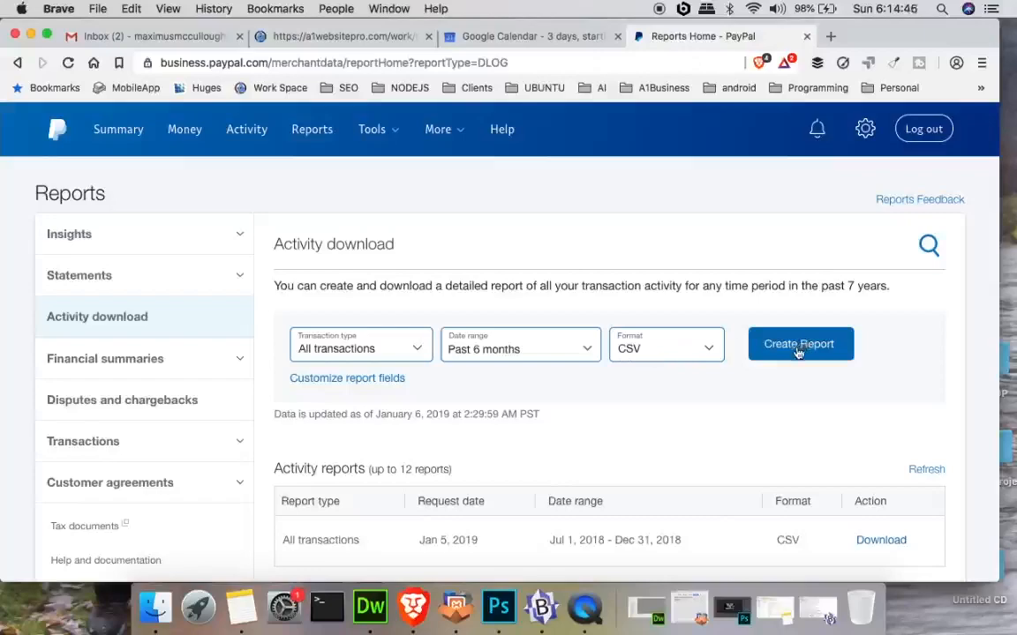
left_click(800, 342)
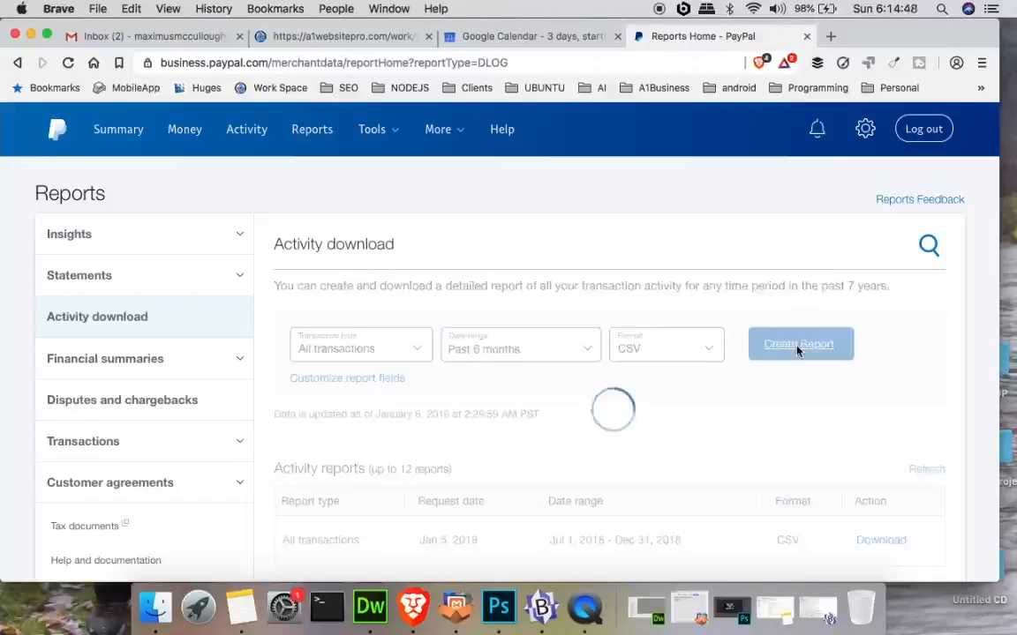
left_click(799, 344)
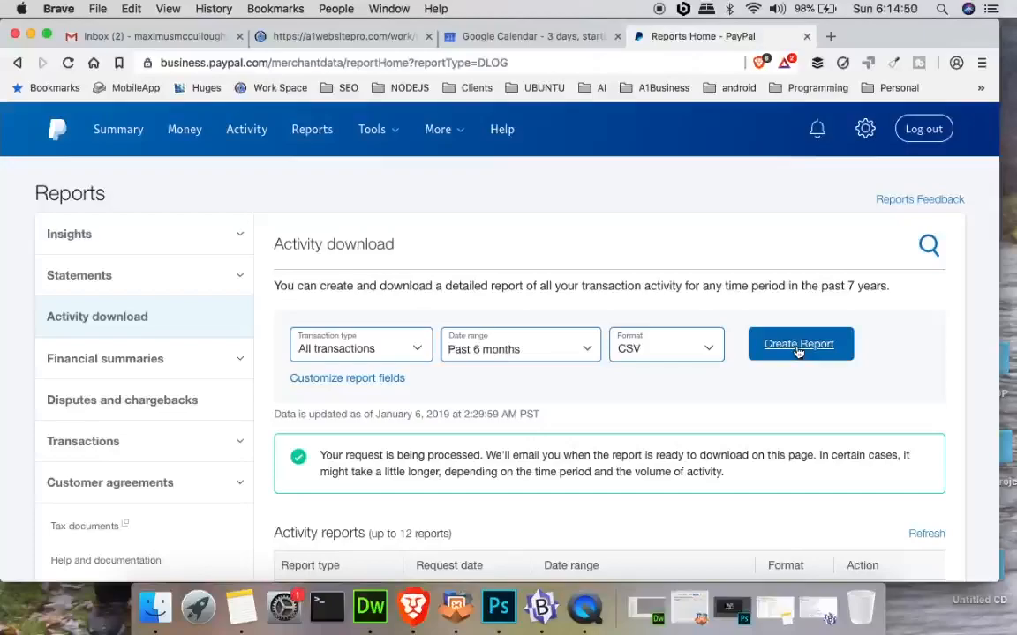
scroll("down", 3)
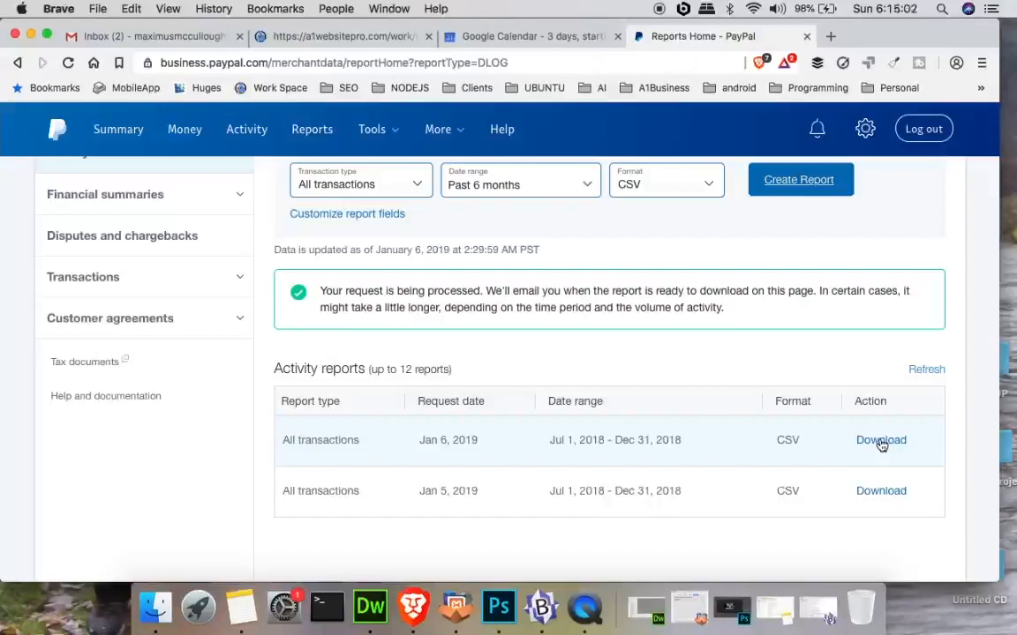
- Download the Jan 6 report to the Desktop as customers.CSV
left_click(879, 439)
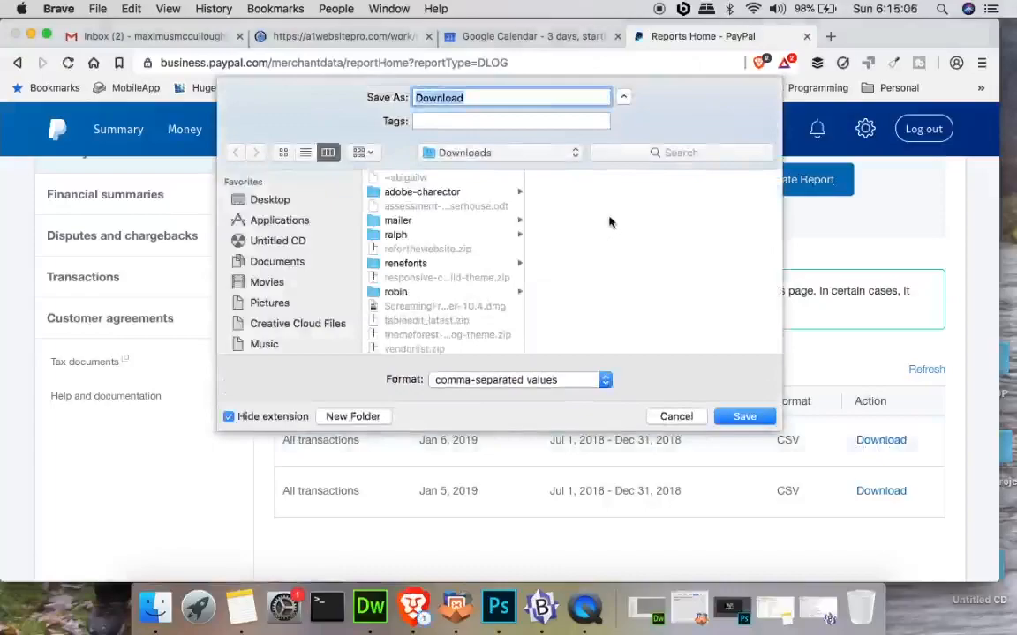
type("customers")
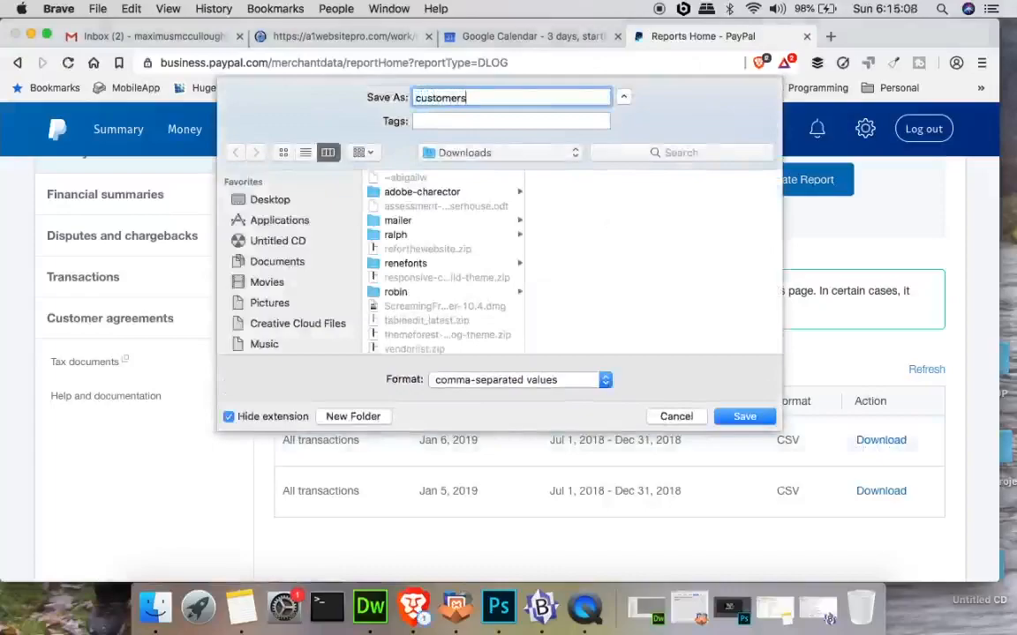
left_click(269, 200)
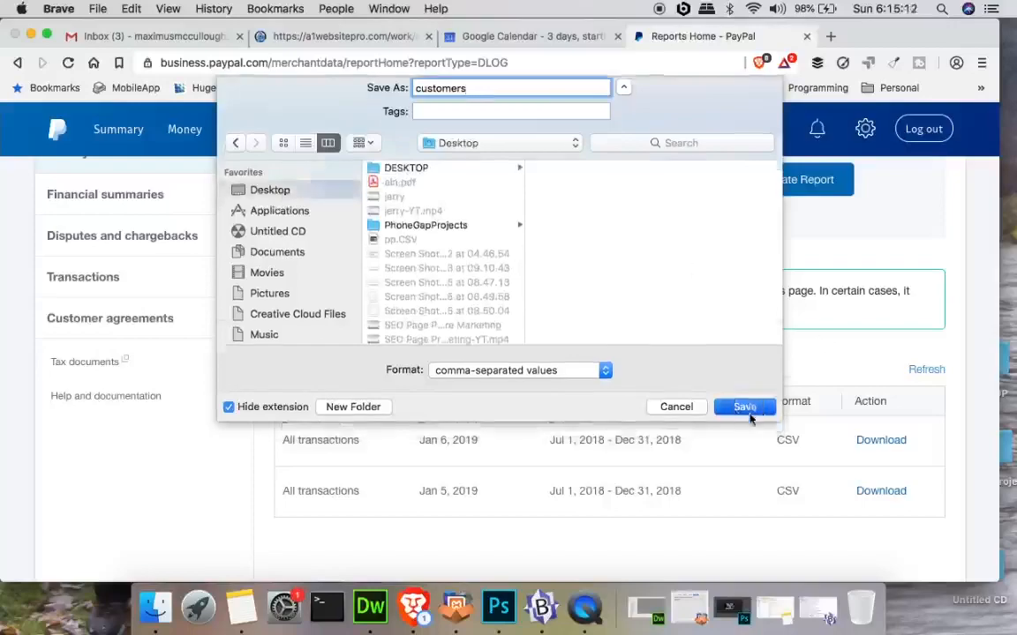
left_click(745, 406)
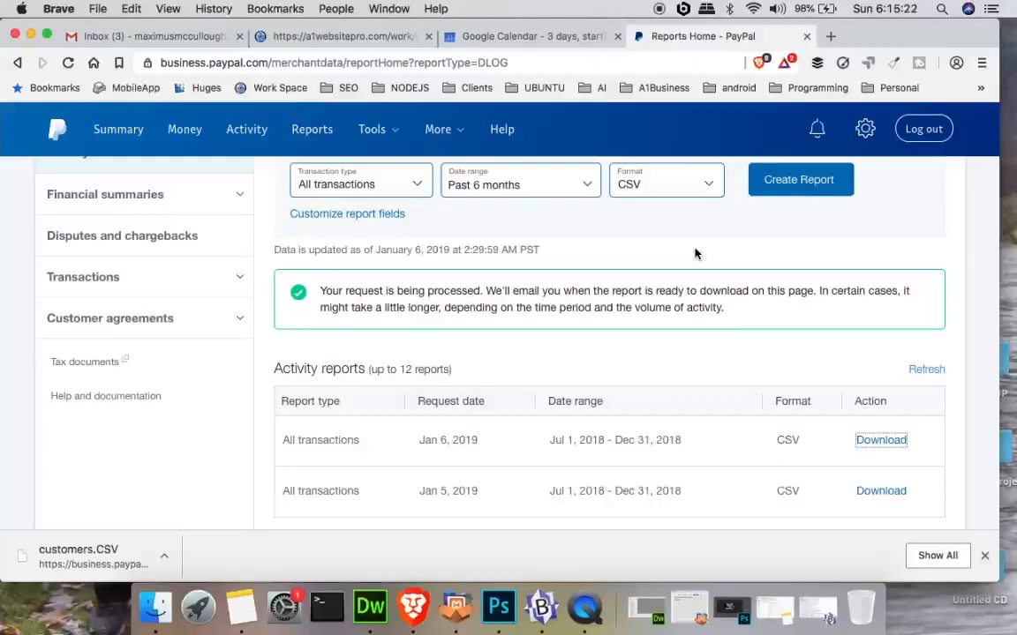
- Go to drive.google.com in a new tab and upload customers.CSV to My Drive
left_click(834, 35)
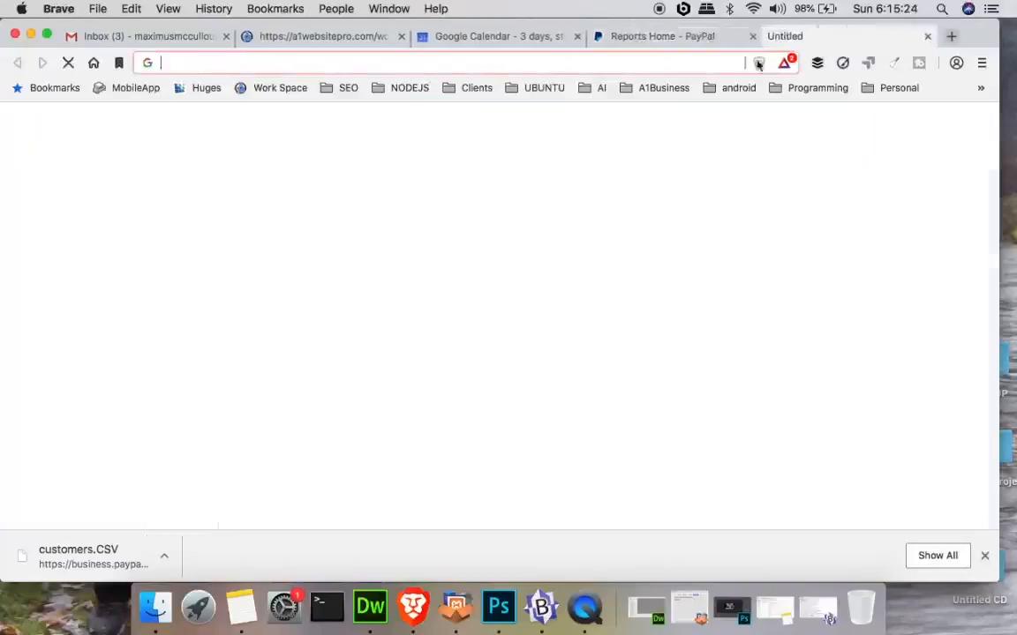
type("drive.google.com/drive/")
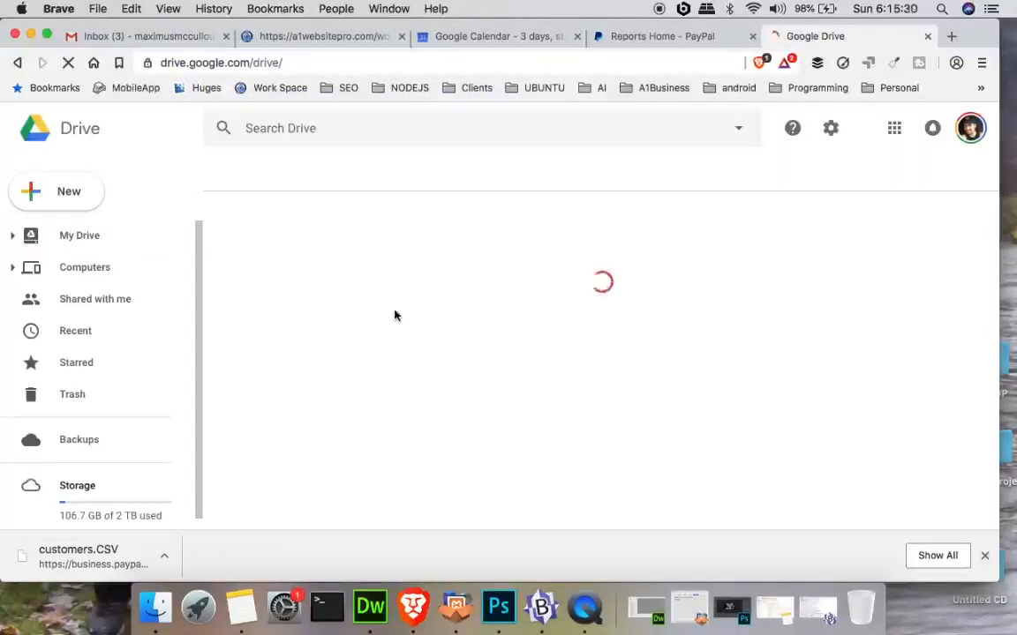
left_click(80, 235)
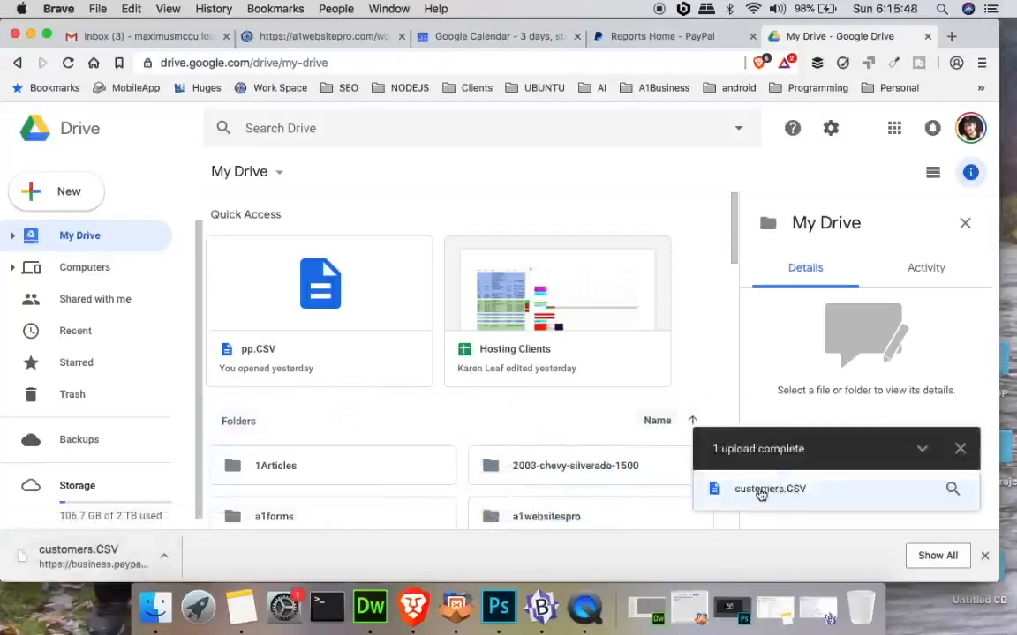
- Preview the uploaded customers.CSV and open it with Google Sheets
left_click(770, 489)
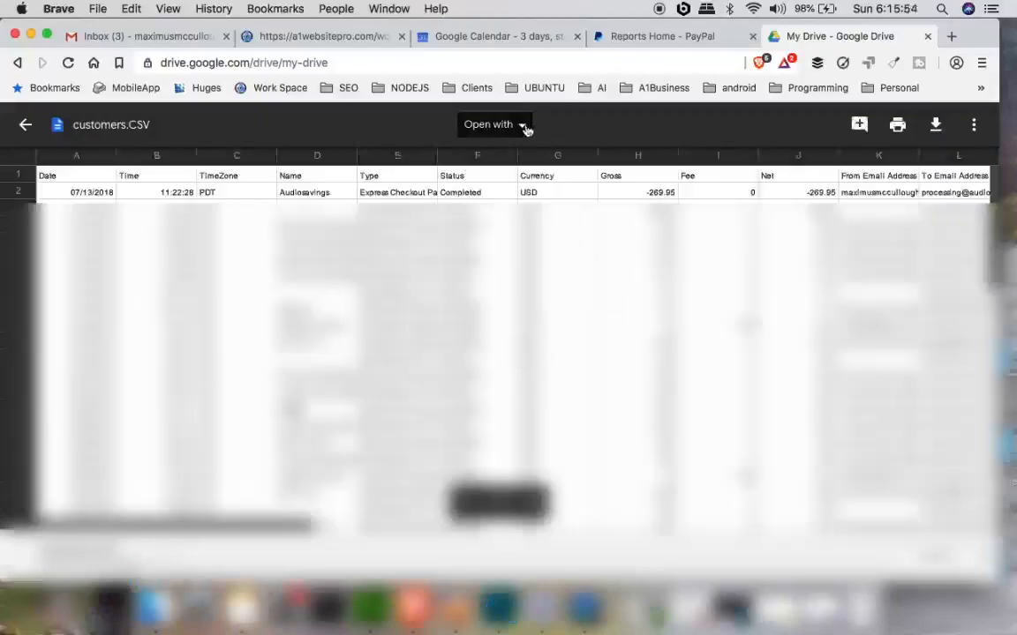
left_click(495, 124)
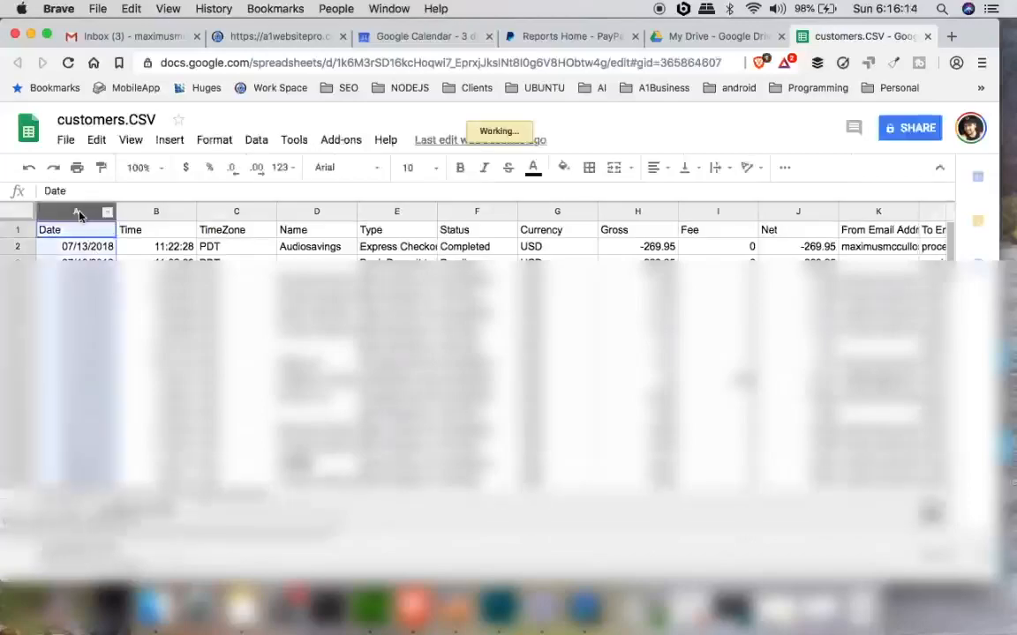
mouse_move(226, 215)
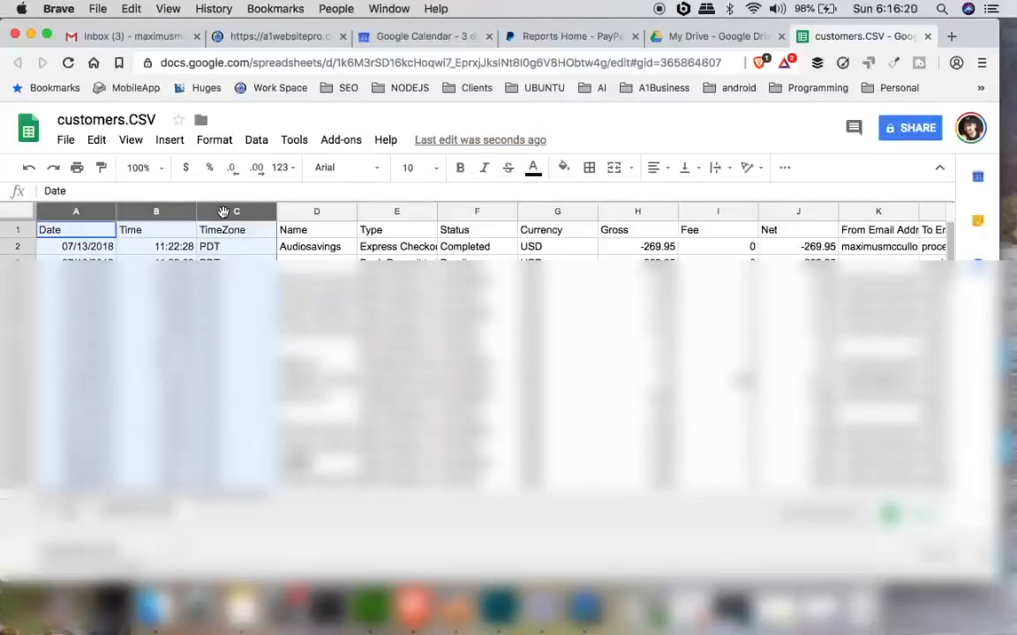
- Delete the Date, Time, TimeZone and Type through Net columns
right_click(236, 211)
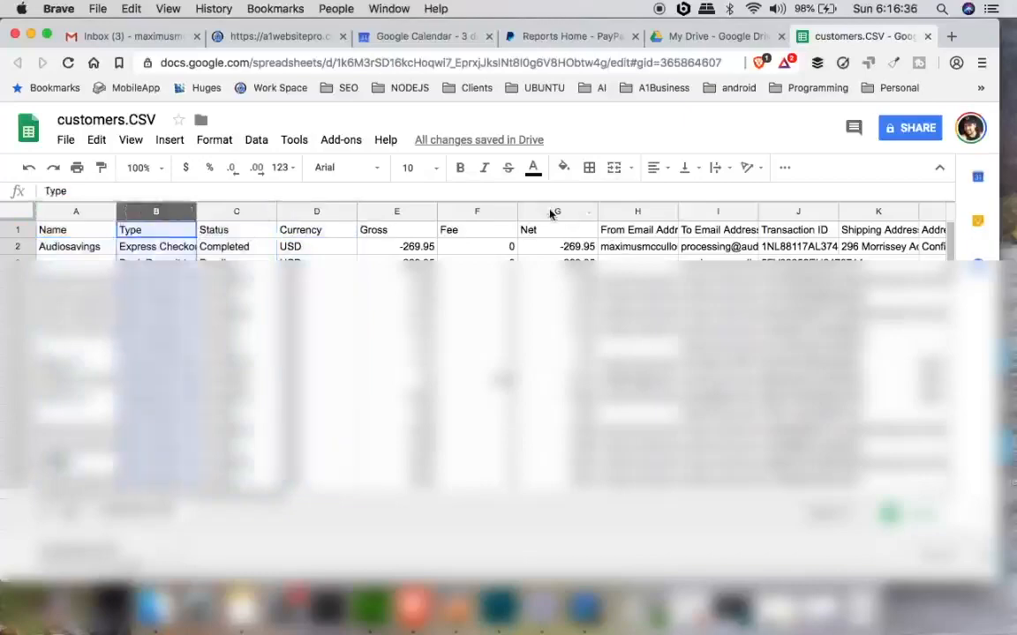
right_click(556, 229)
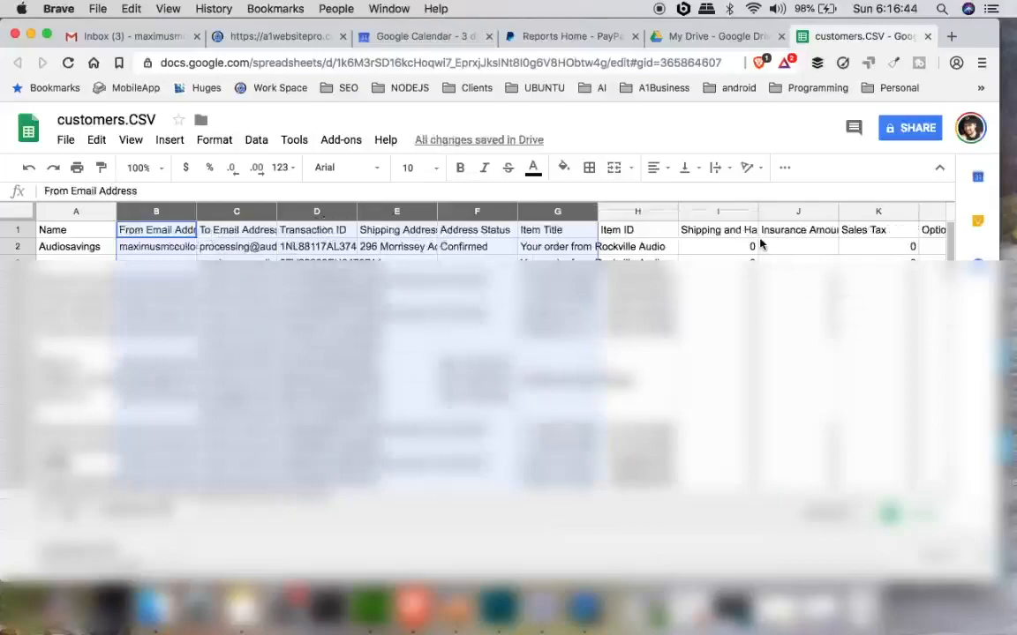
left_click(316, 212)
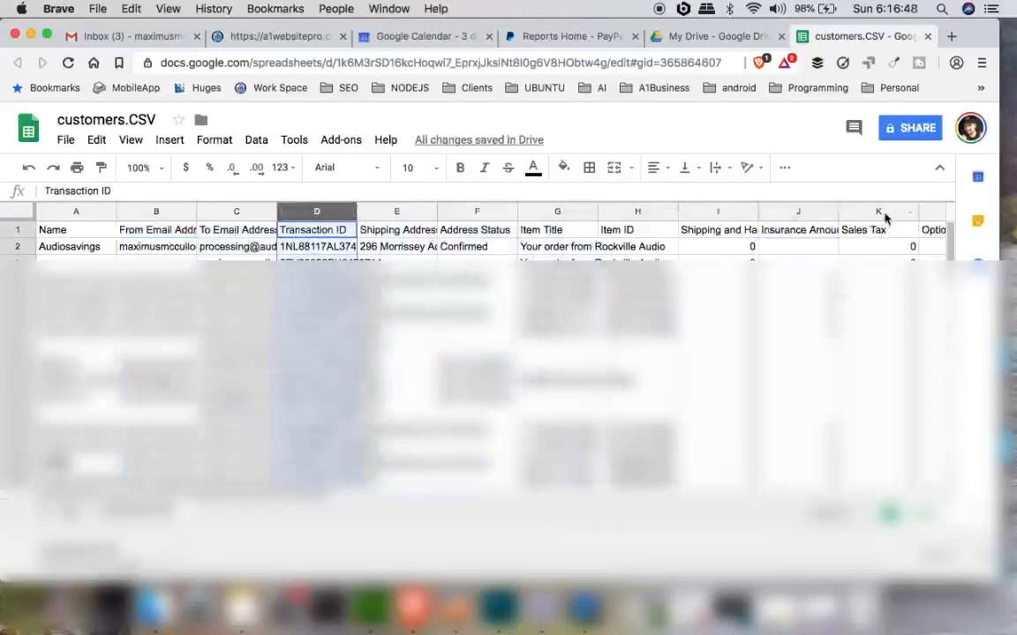
- Delete the remaining column blocks, keeping Name, From Email Address and To Email Address
right_click(884, 219)
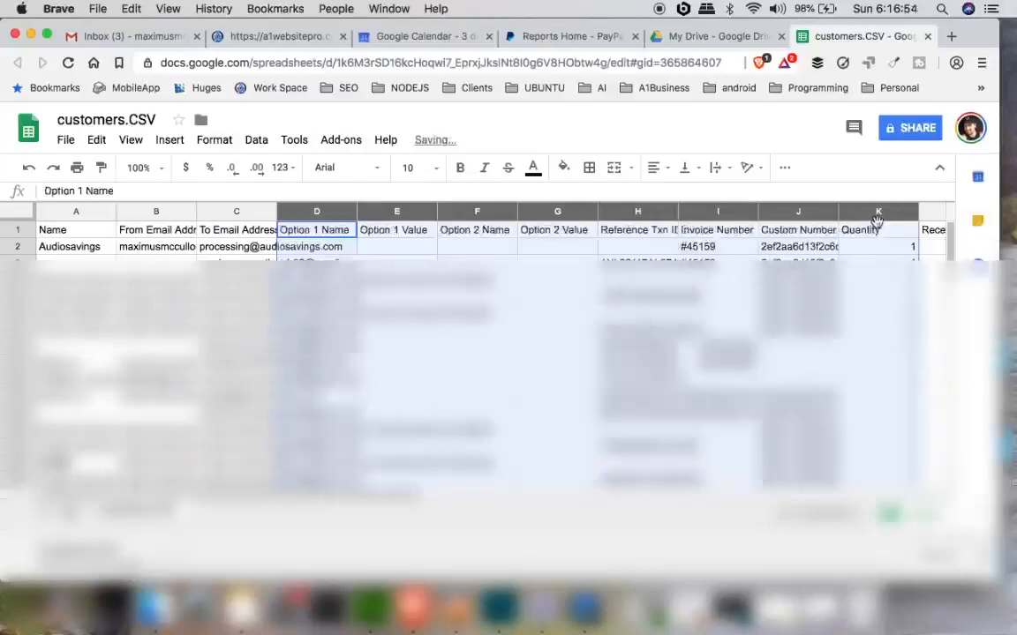
right_click(876, 211)
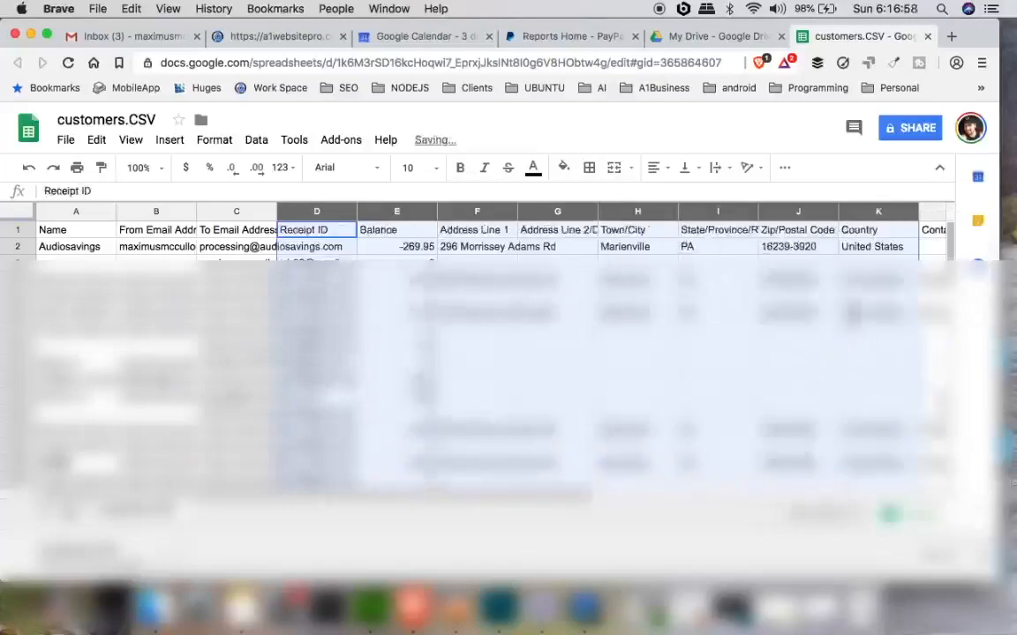
right_click(877, 212)
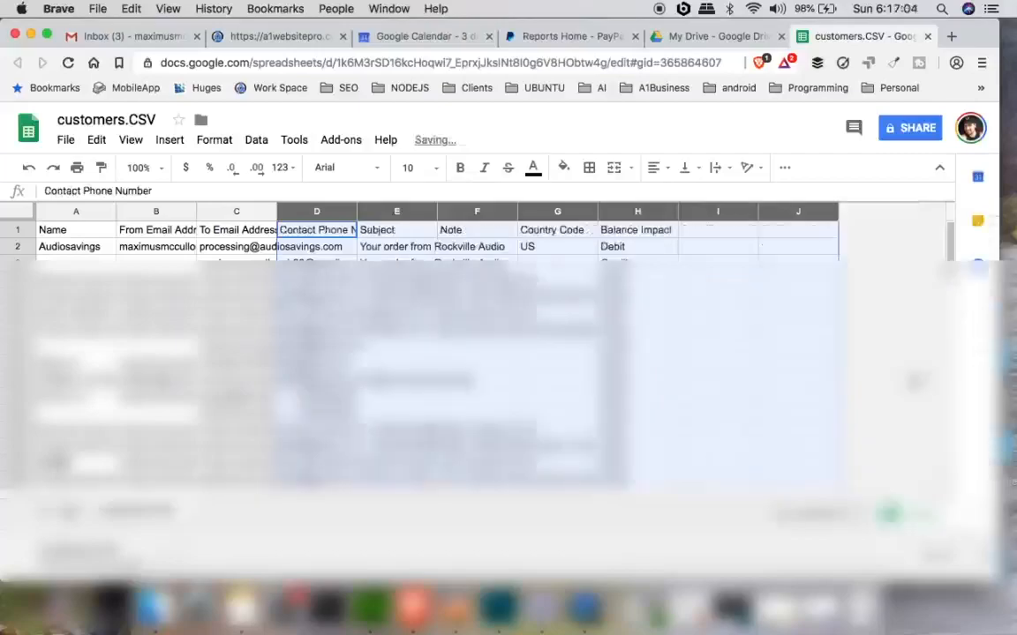
right_click(798, 212)
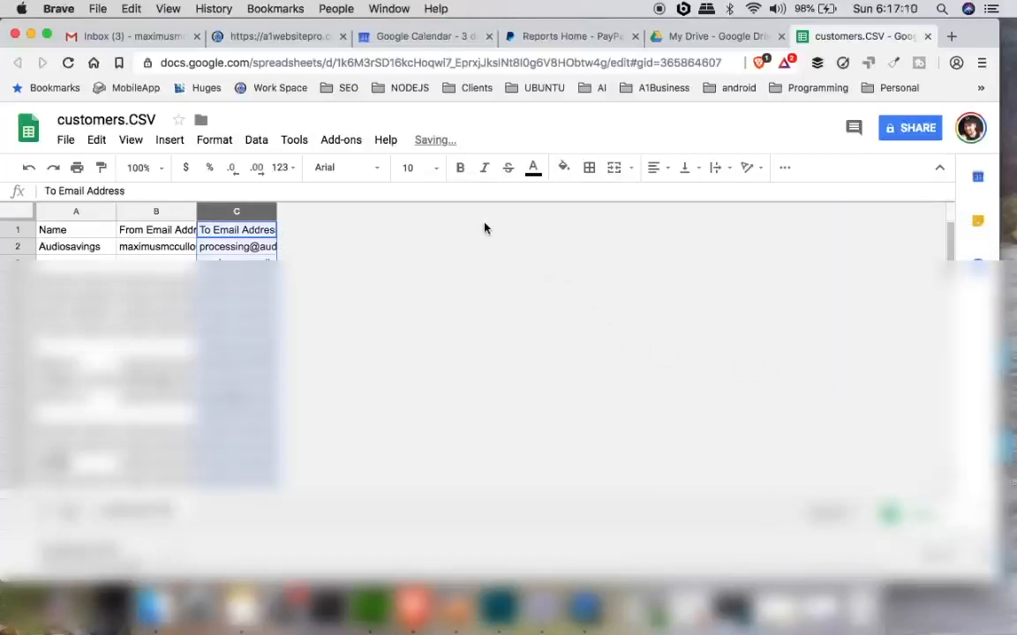
- Remove the To Email Address column, leaving Name and From Email Address
left_click(155, 229)
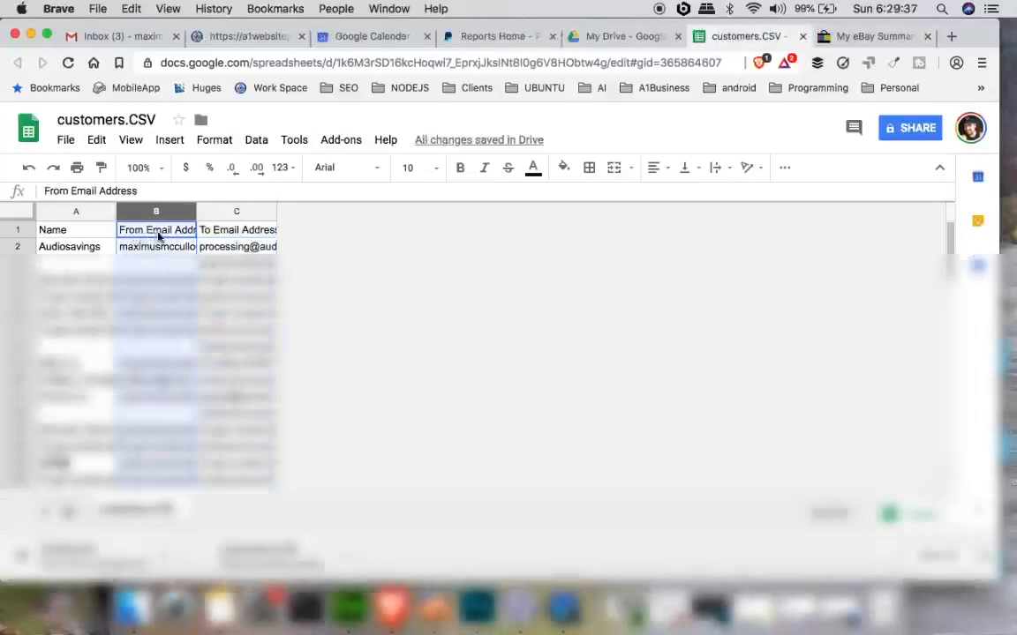
mouse_move(156, 356)
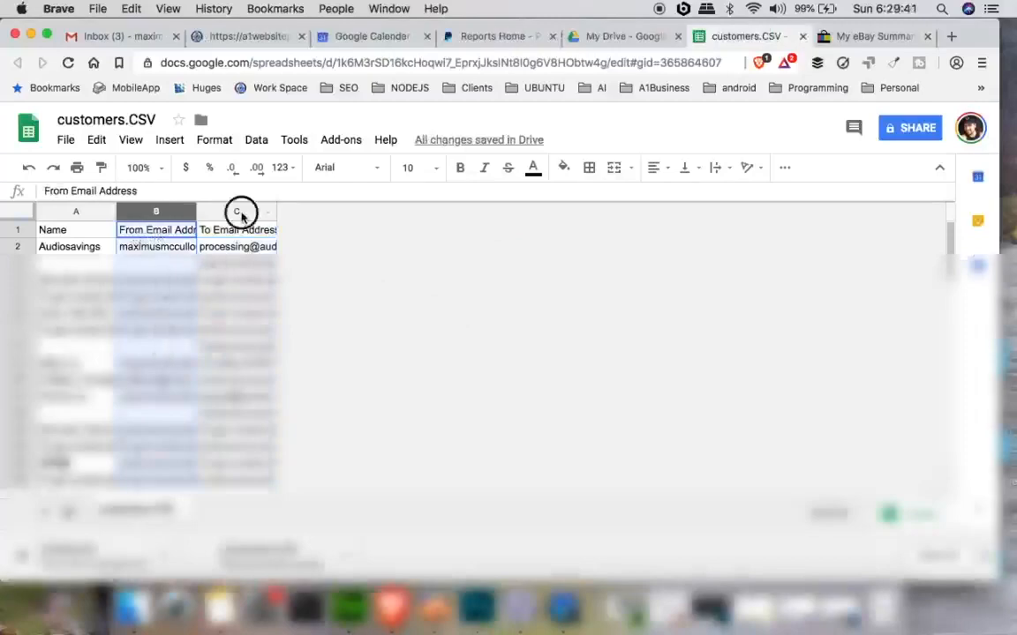
left_click(238, 230)
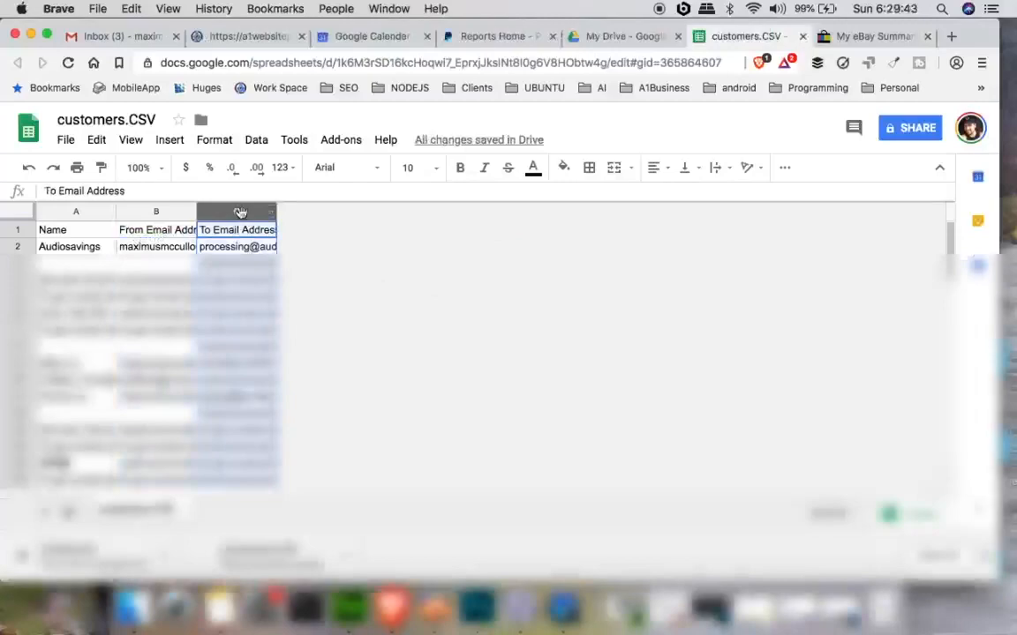
right_click(237, 212)
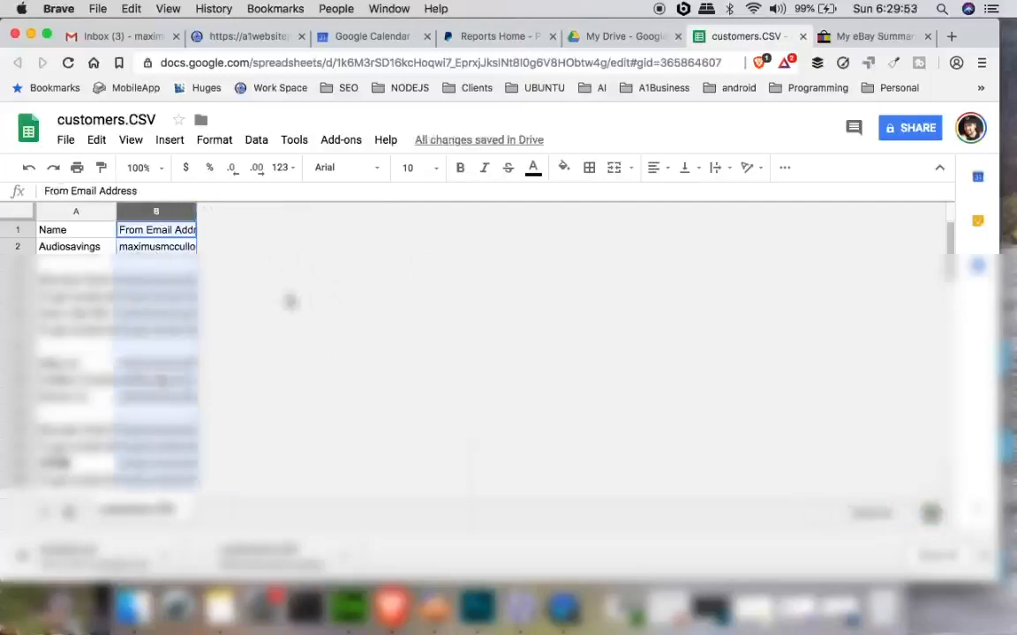
left_click(65, 139)
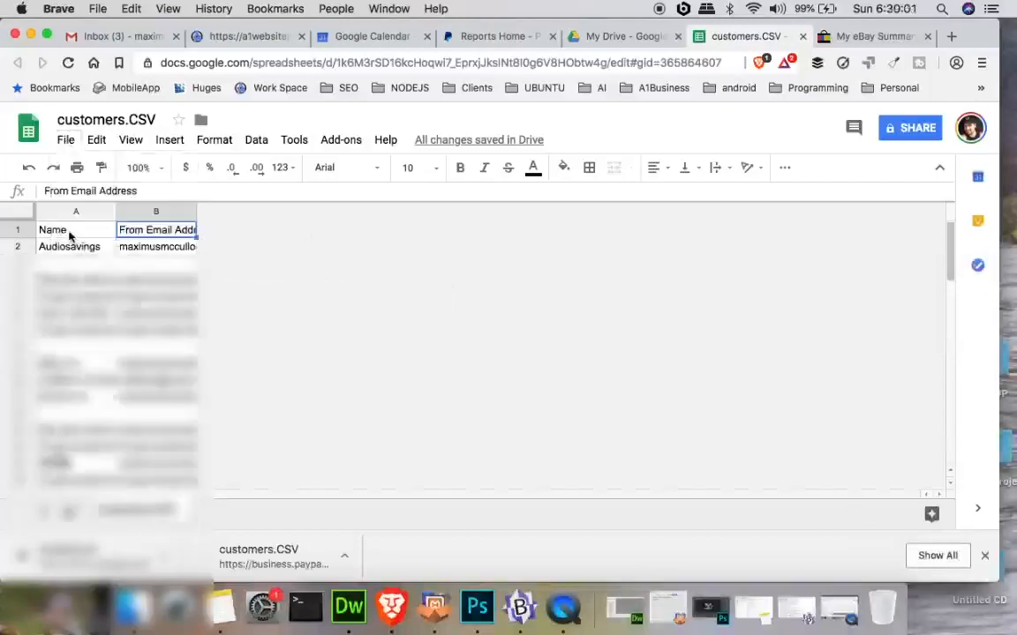
- Rename the From Email Address header in B1 to email
left_click(68, 229)
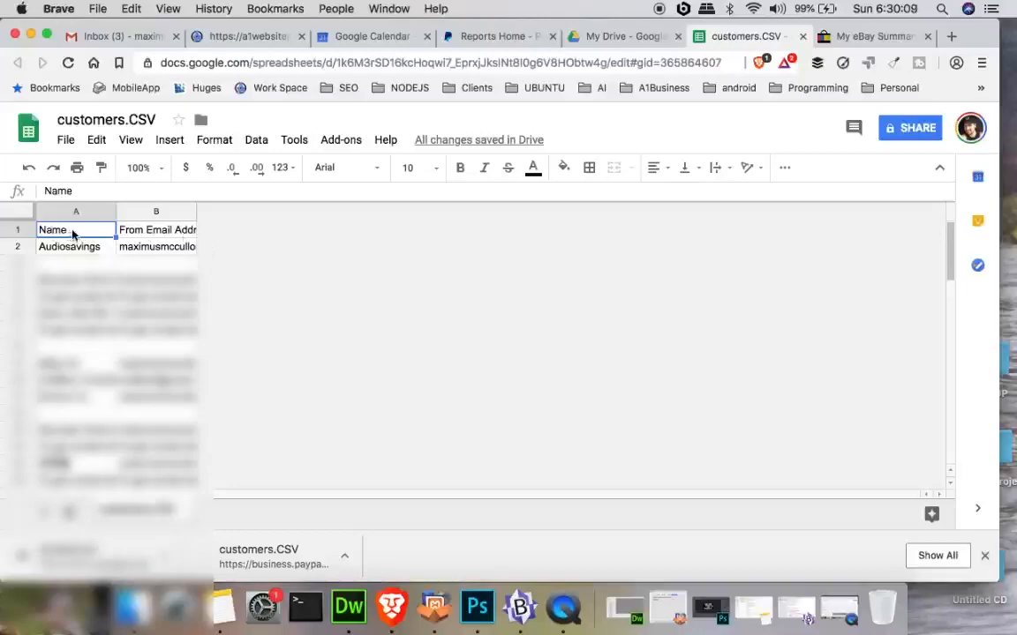
double_click(53, 229)
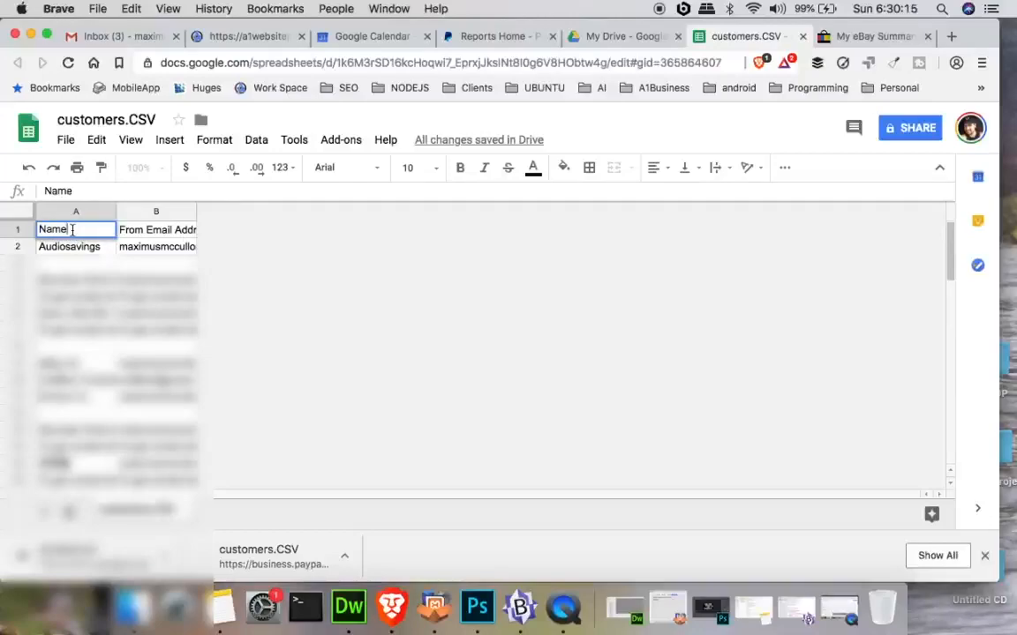
left_click(155, 229)
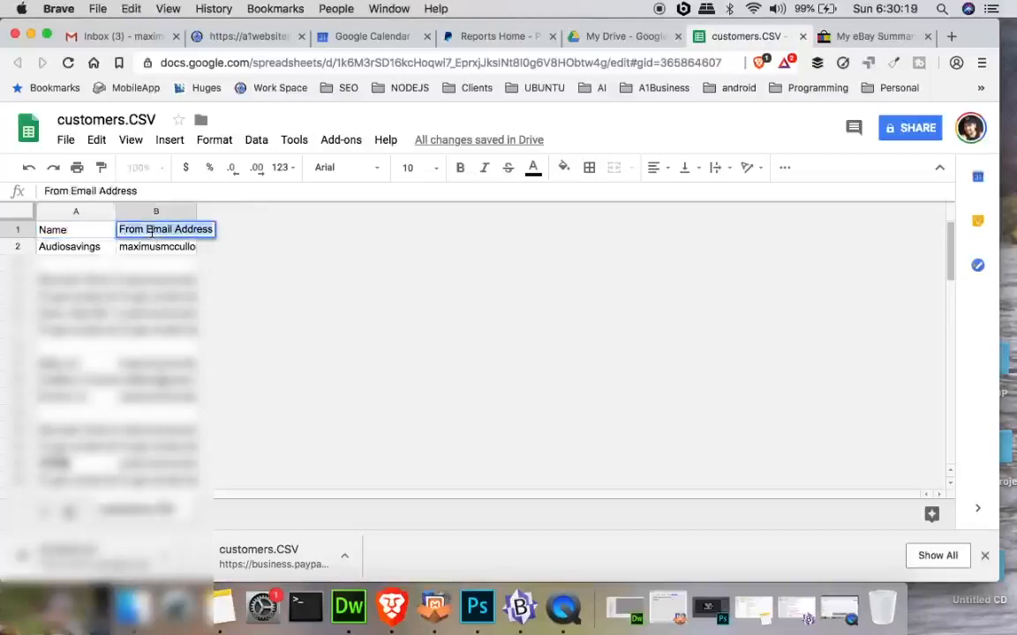
key("Delete")
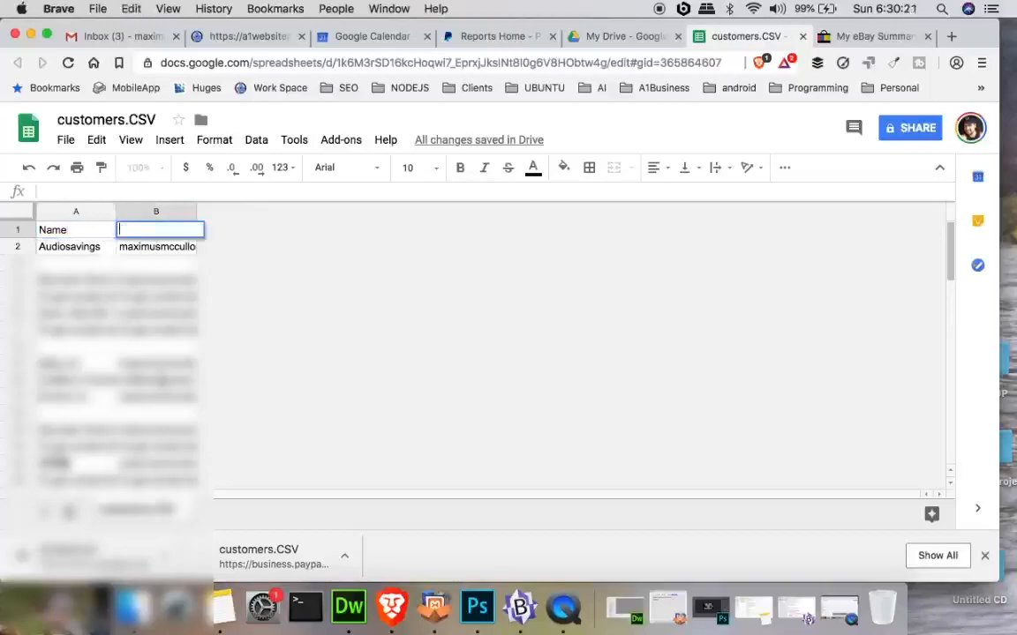
type("email")
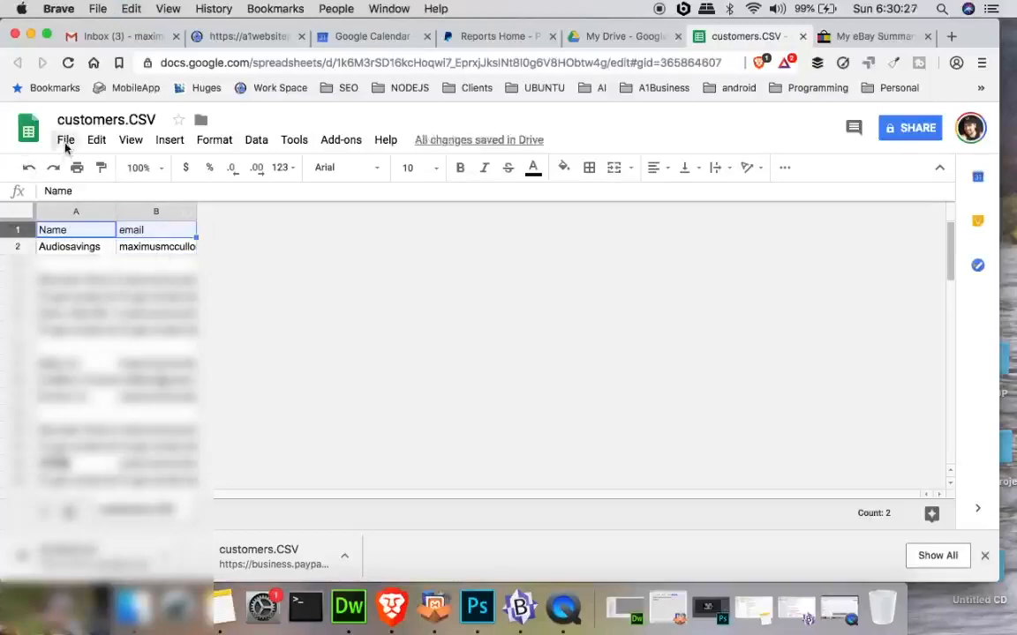
- Download the sheet as comma-separated values, saved as details-customers.csv
left_click(65, 140)
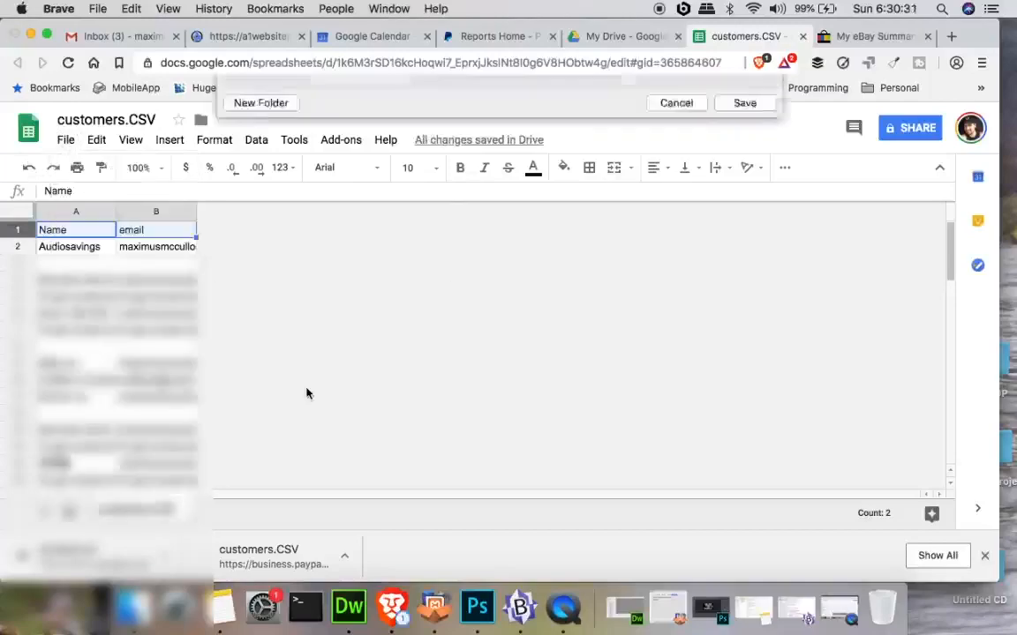
left_click(623, 97)
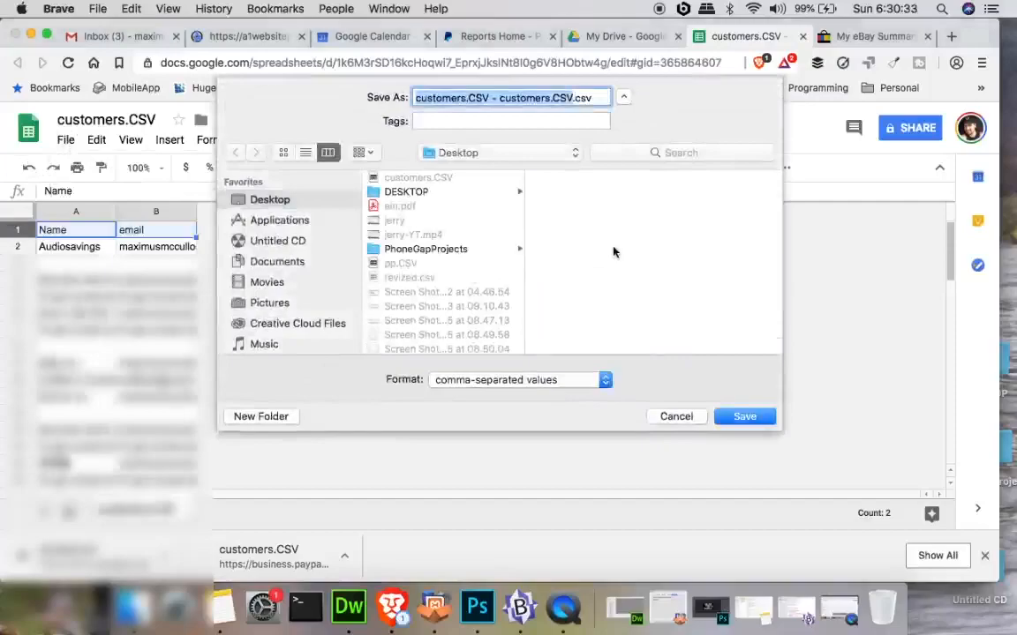
type("detail.csv")
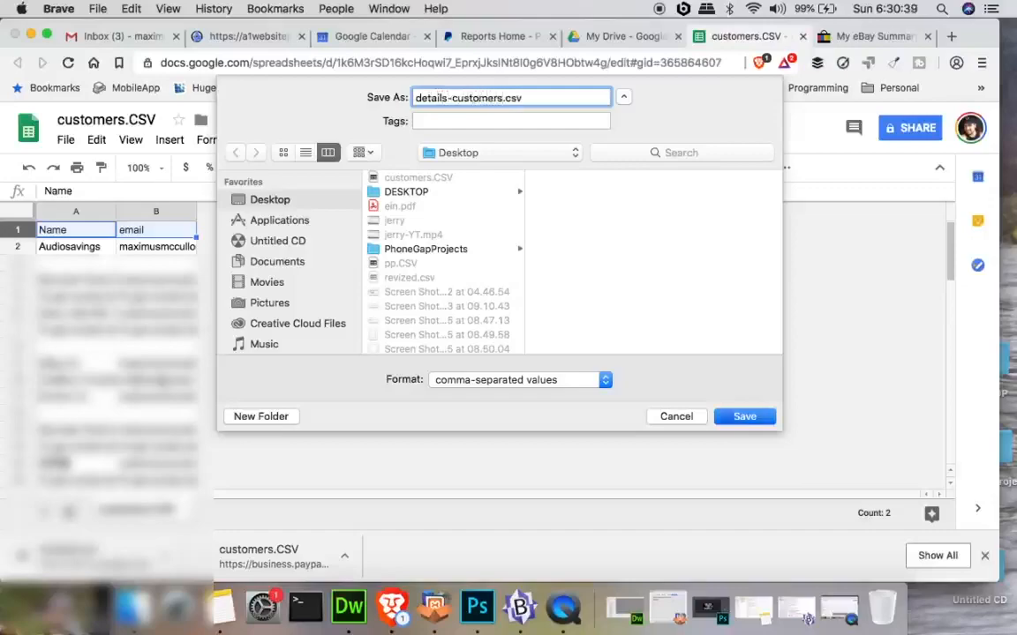
left_click(745, 417)
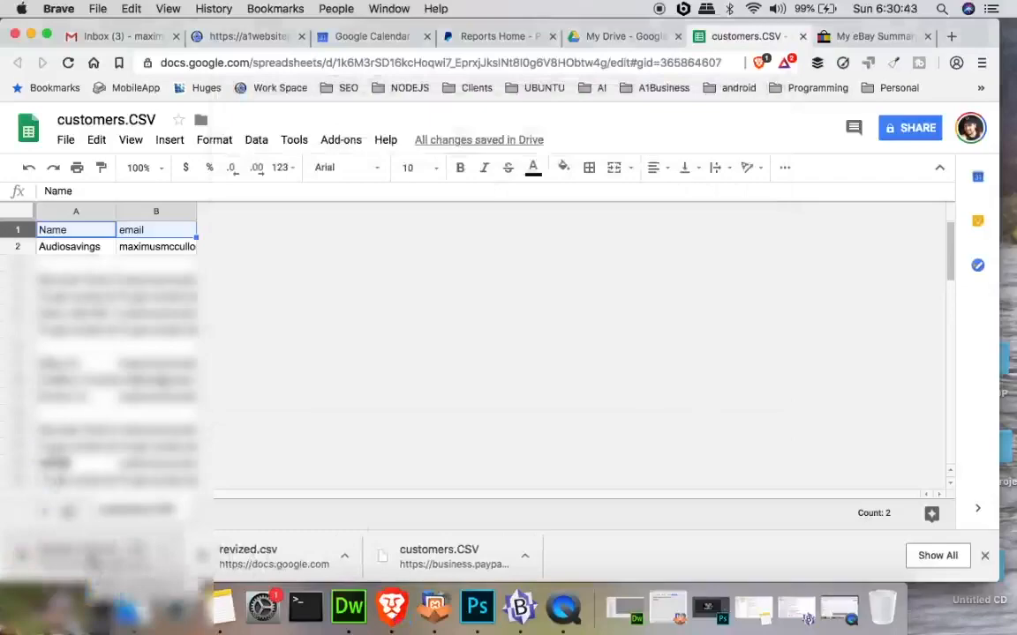
mouse_move(473, 332)
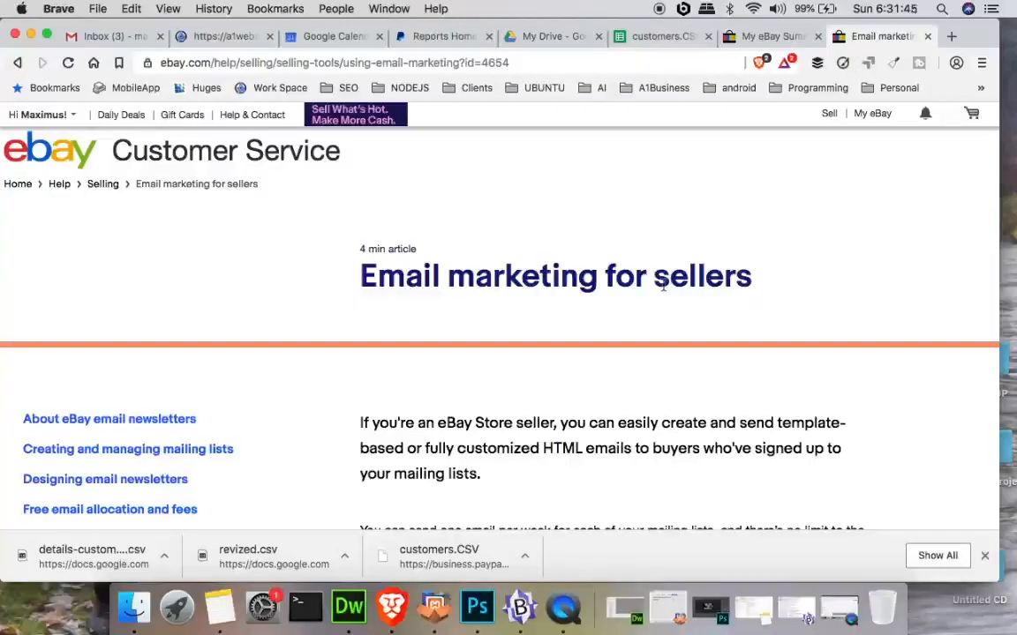
mouse_move(198, 226)
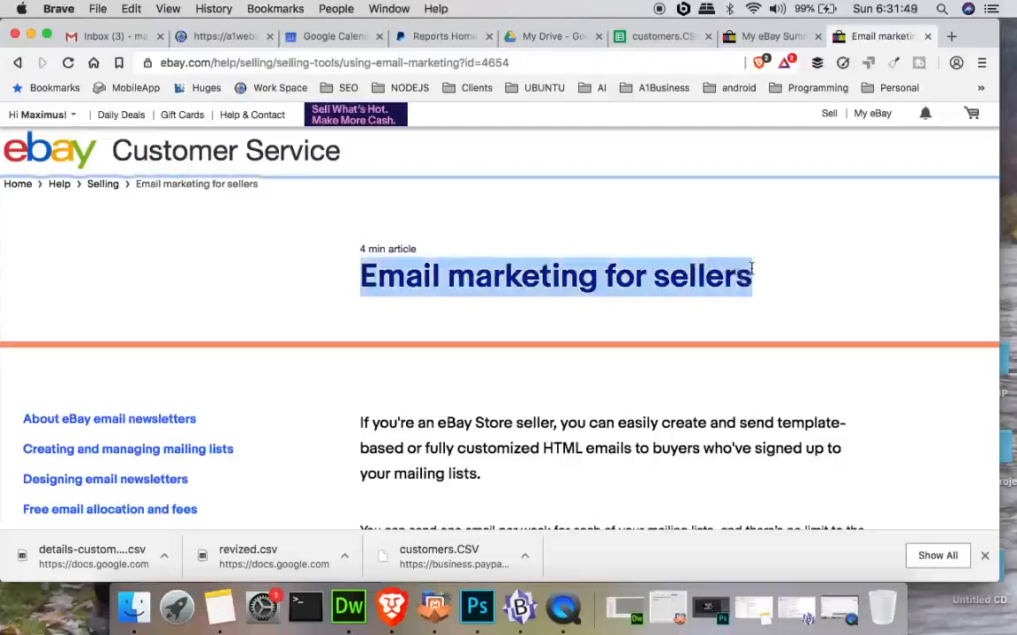
- Scroll the eBay Email marketing help article down to Creating and managing mailing lists
scroll("down", 3)
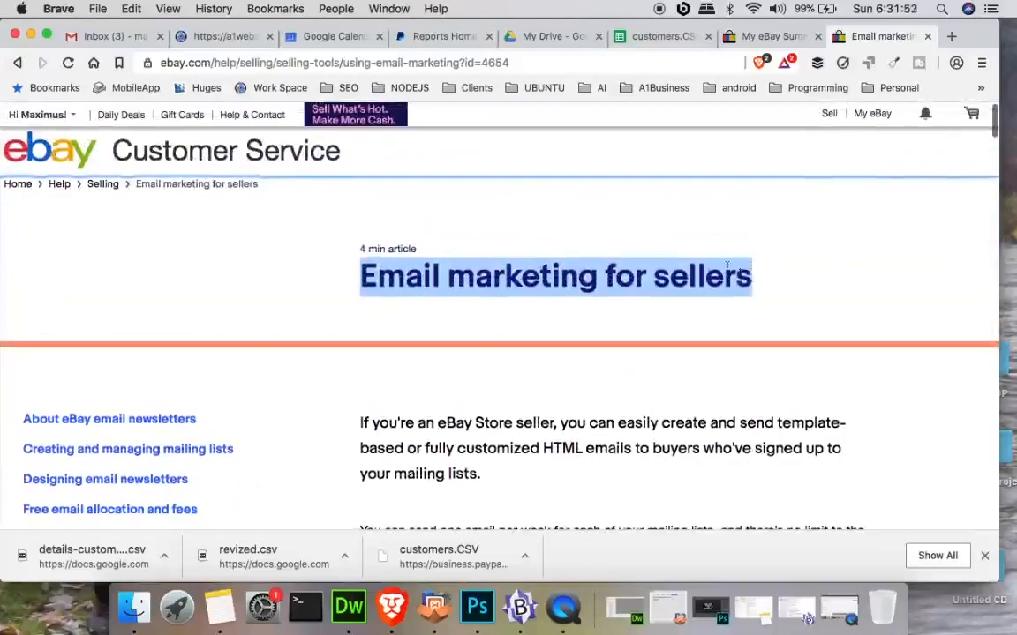
mouse_move(556, 378)
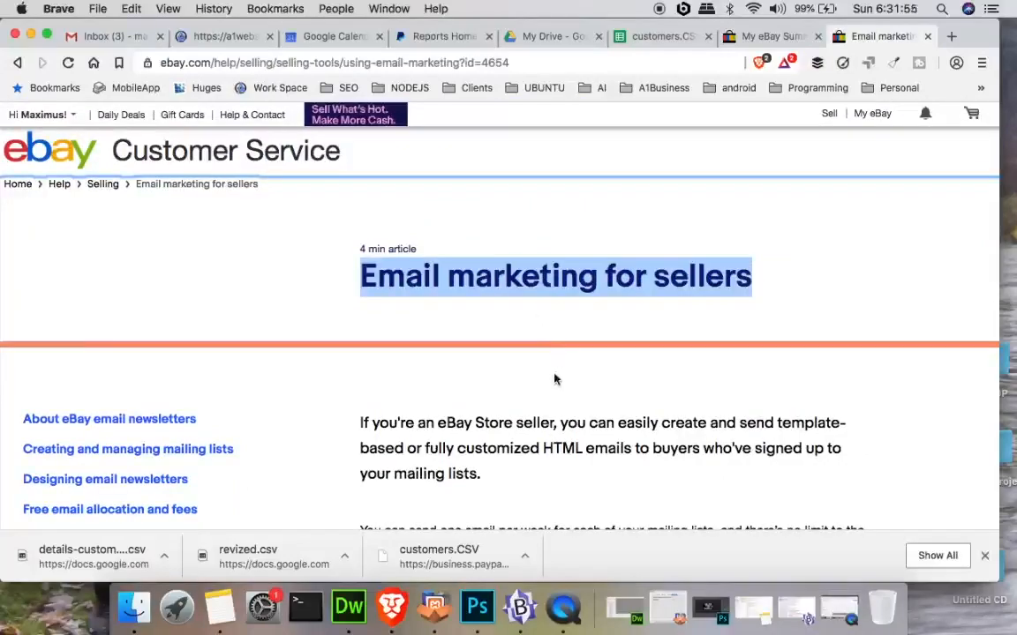
scroll("down", 3)
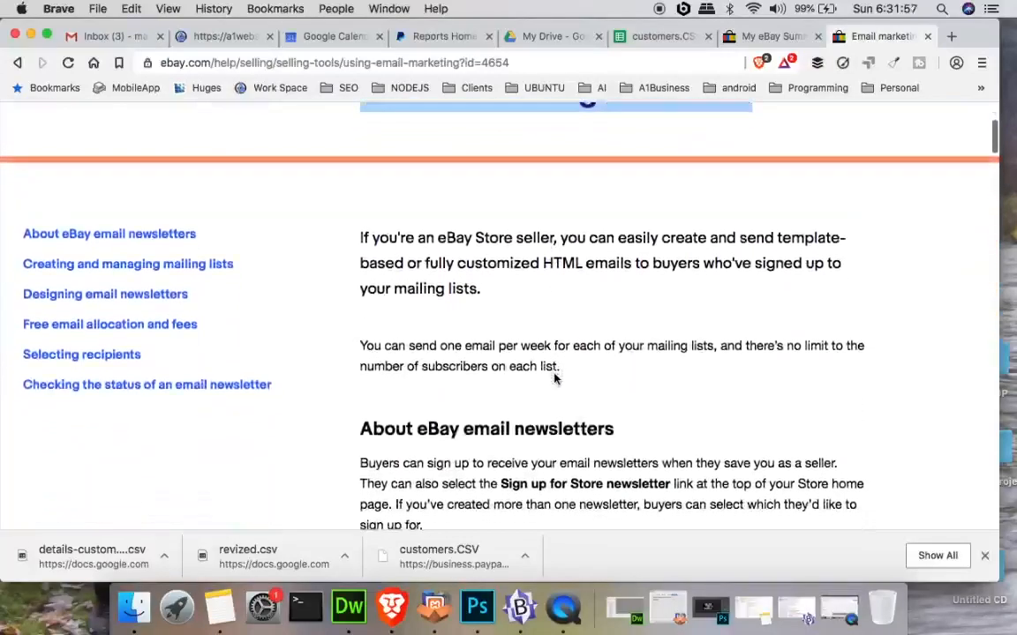
scroll("down", 3)
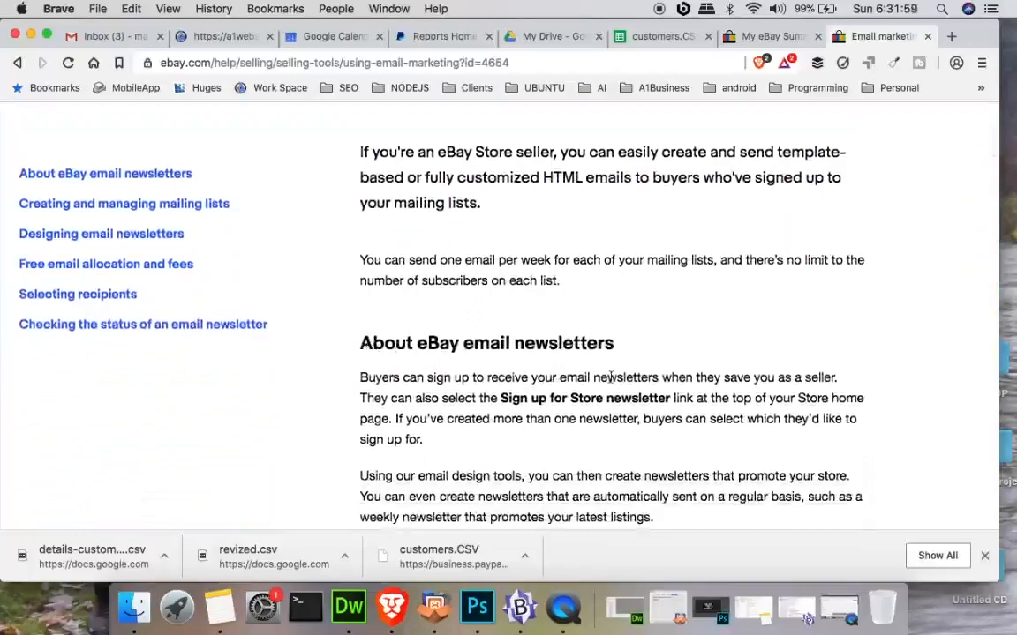
scroll("down", 3)
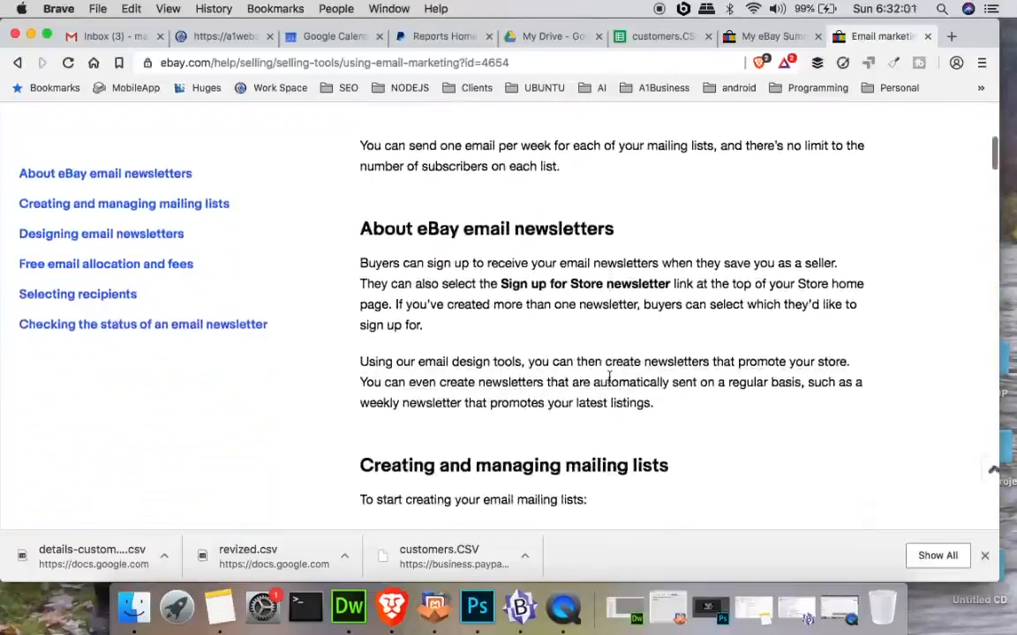
scroll("down", 3)
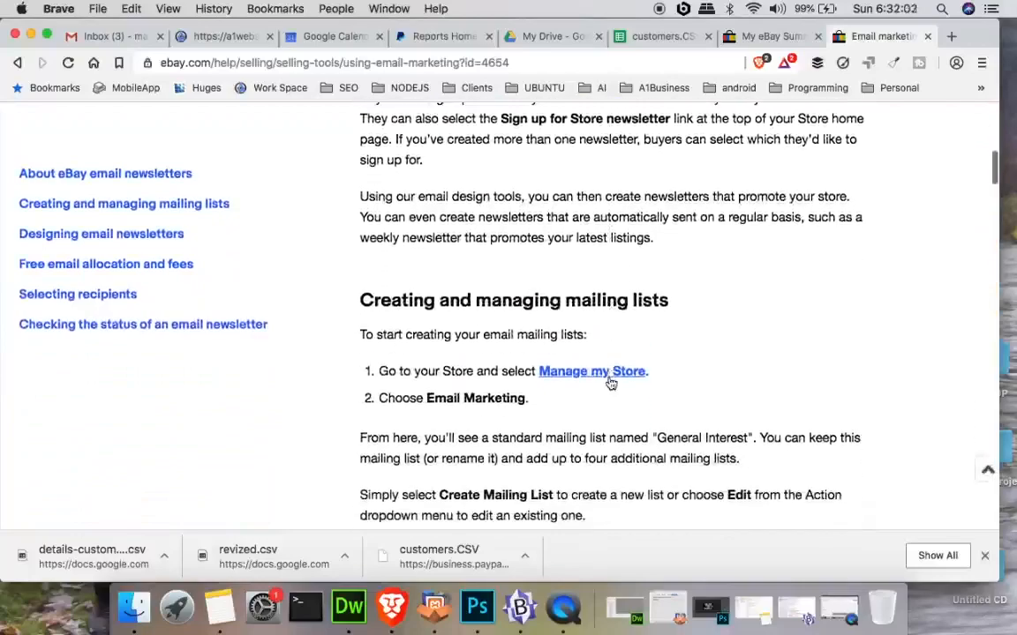
mouse_move(579, 421)
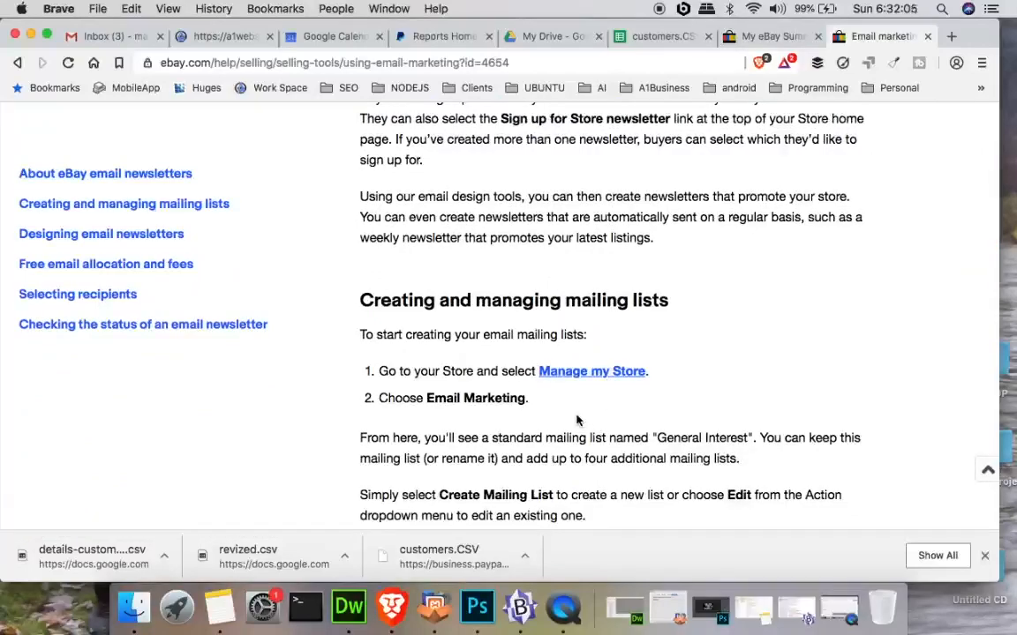
scroll("down", 3)
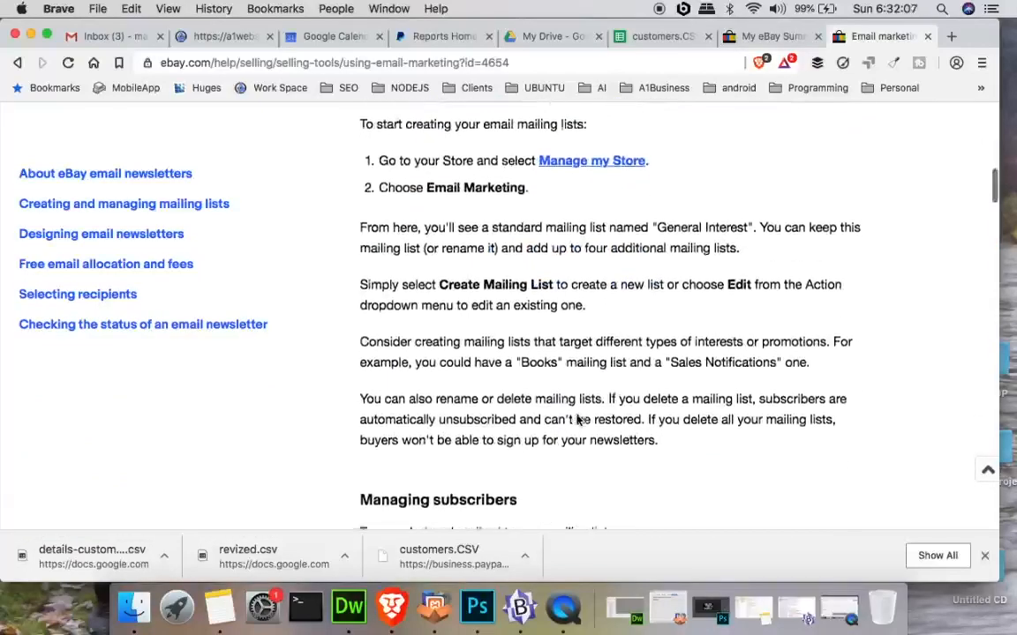